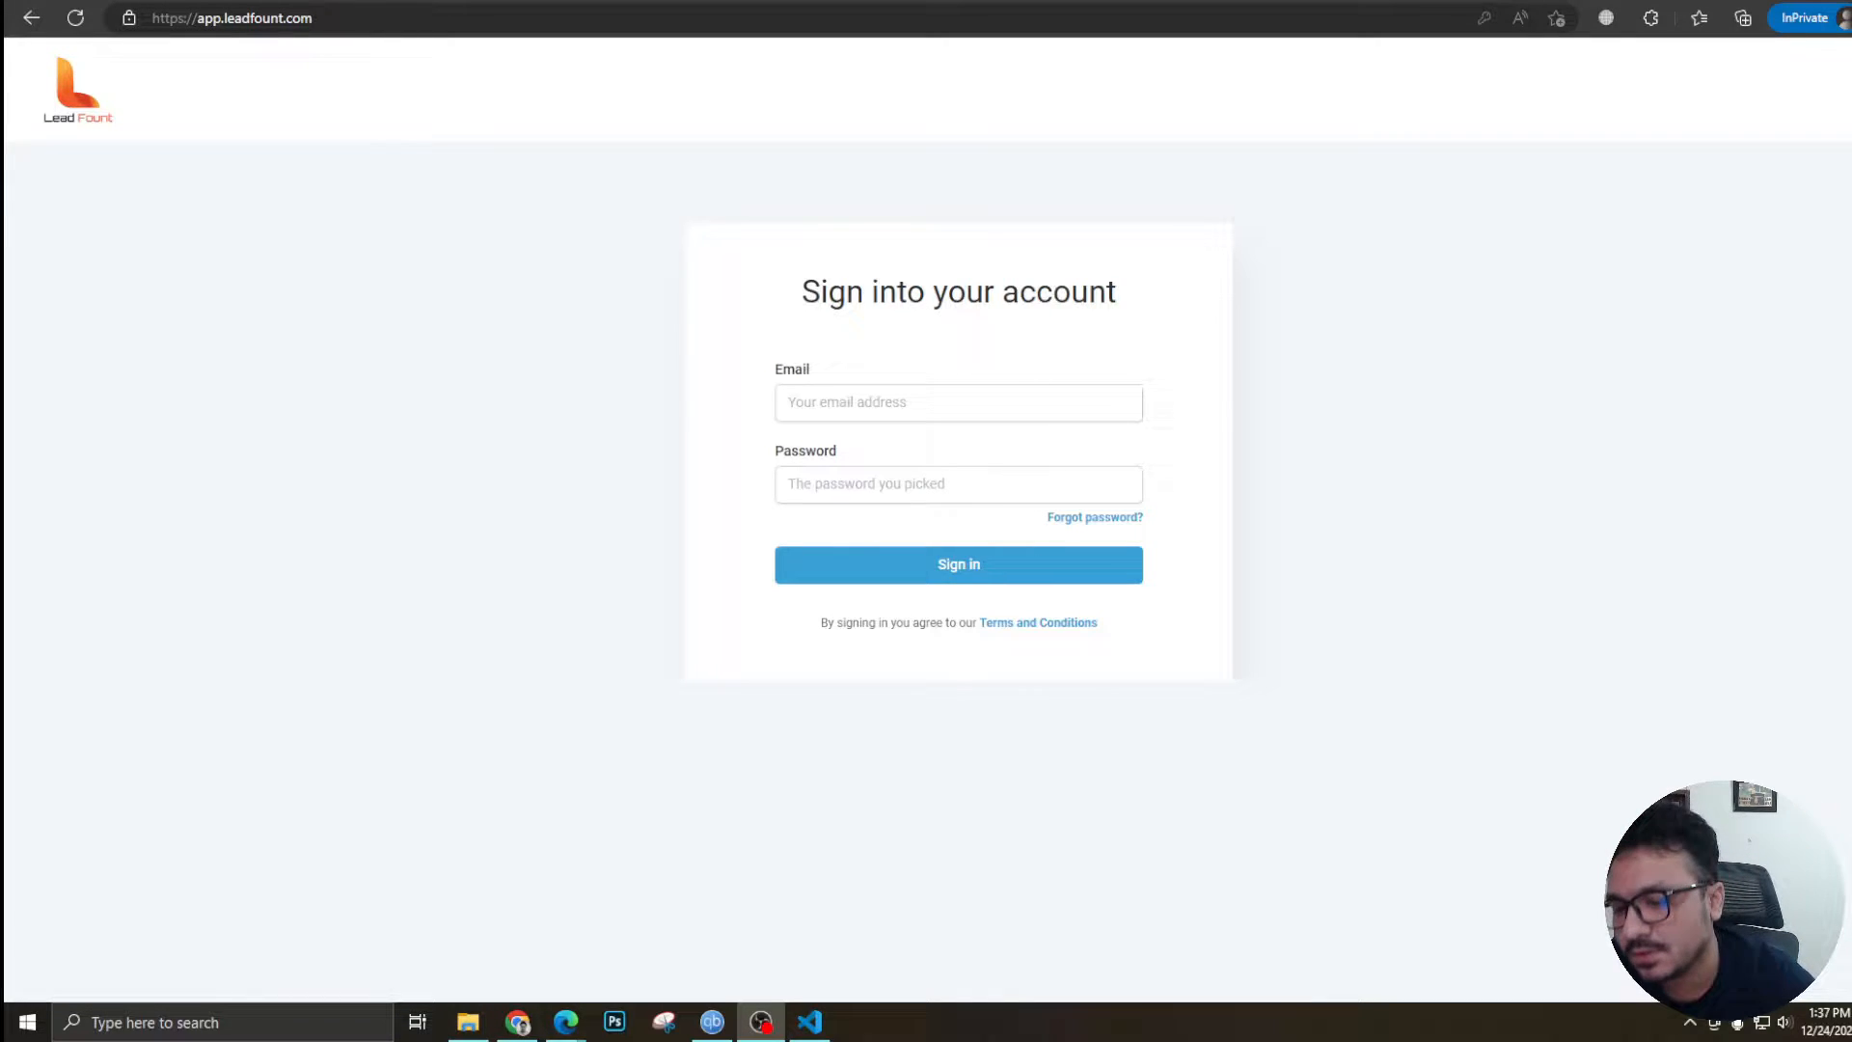
pyautogui.moveTo(566, 1021)
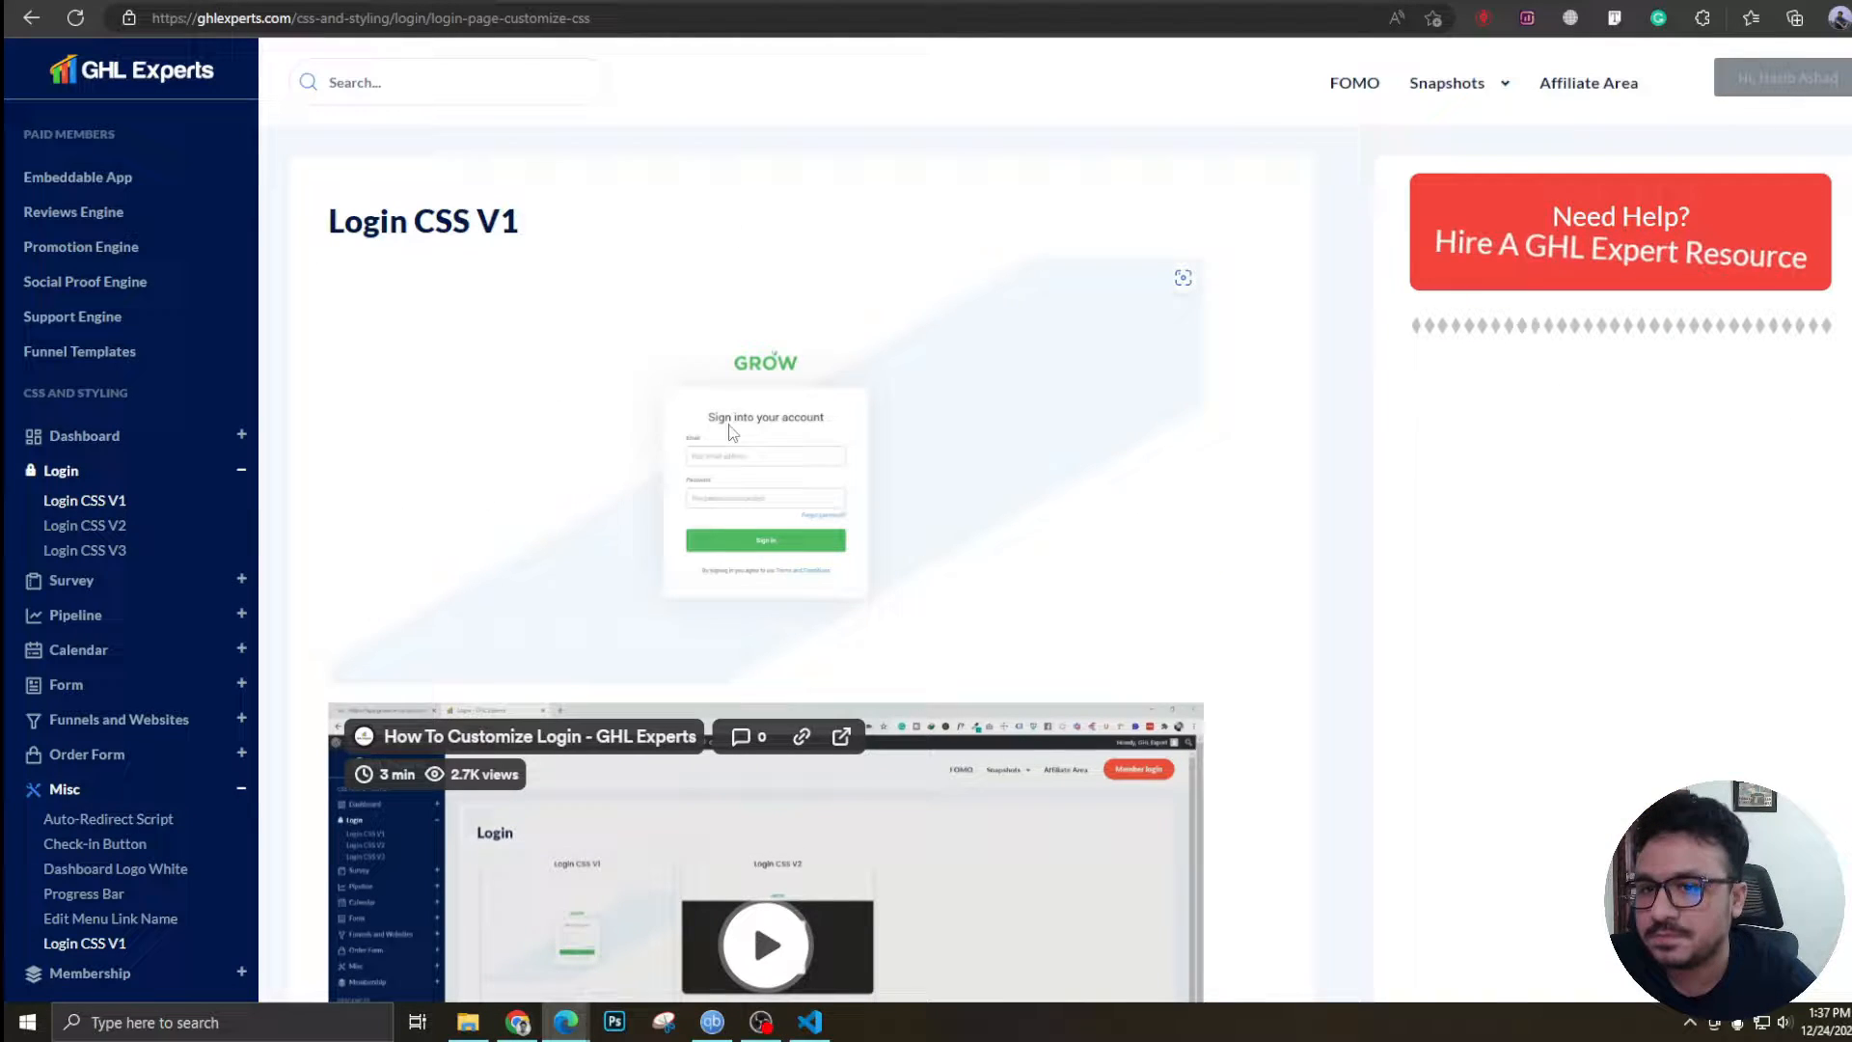
pyautogui.moveTo(437, 391)
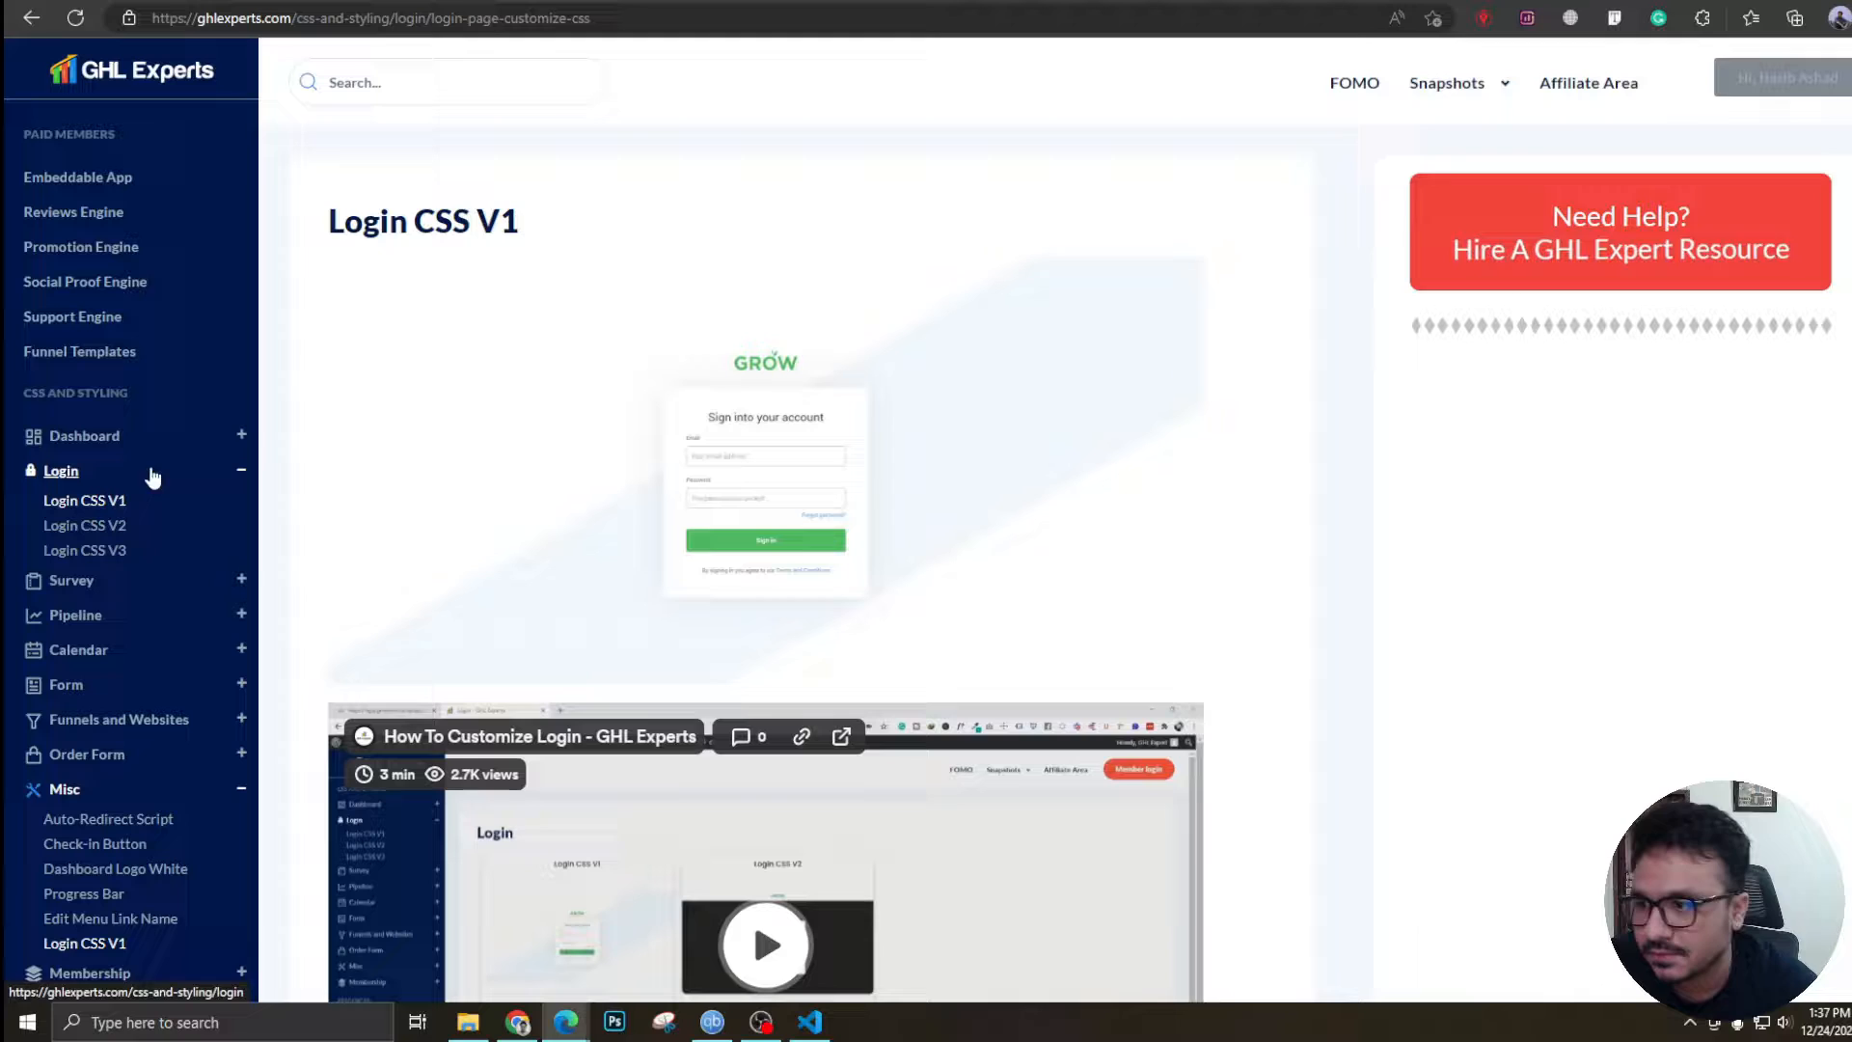
# Switch to the GHL Experts site and open the Login CSS V1 page.
pyautogui.click(1457, 82)
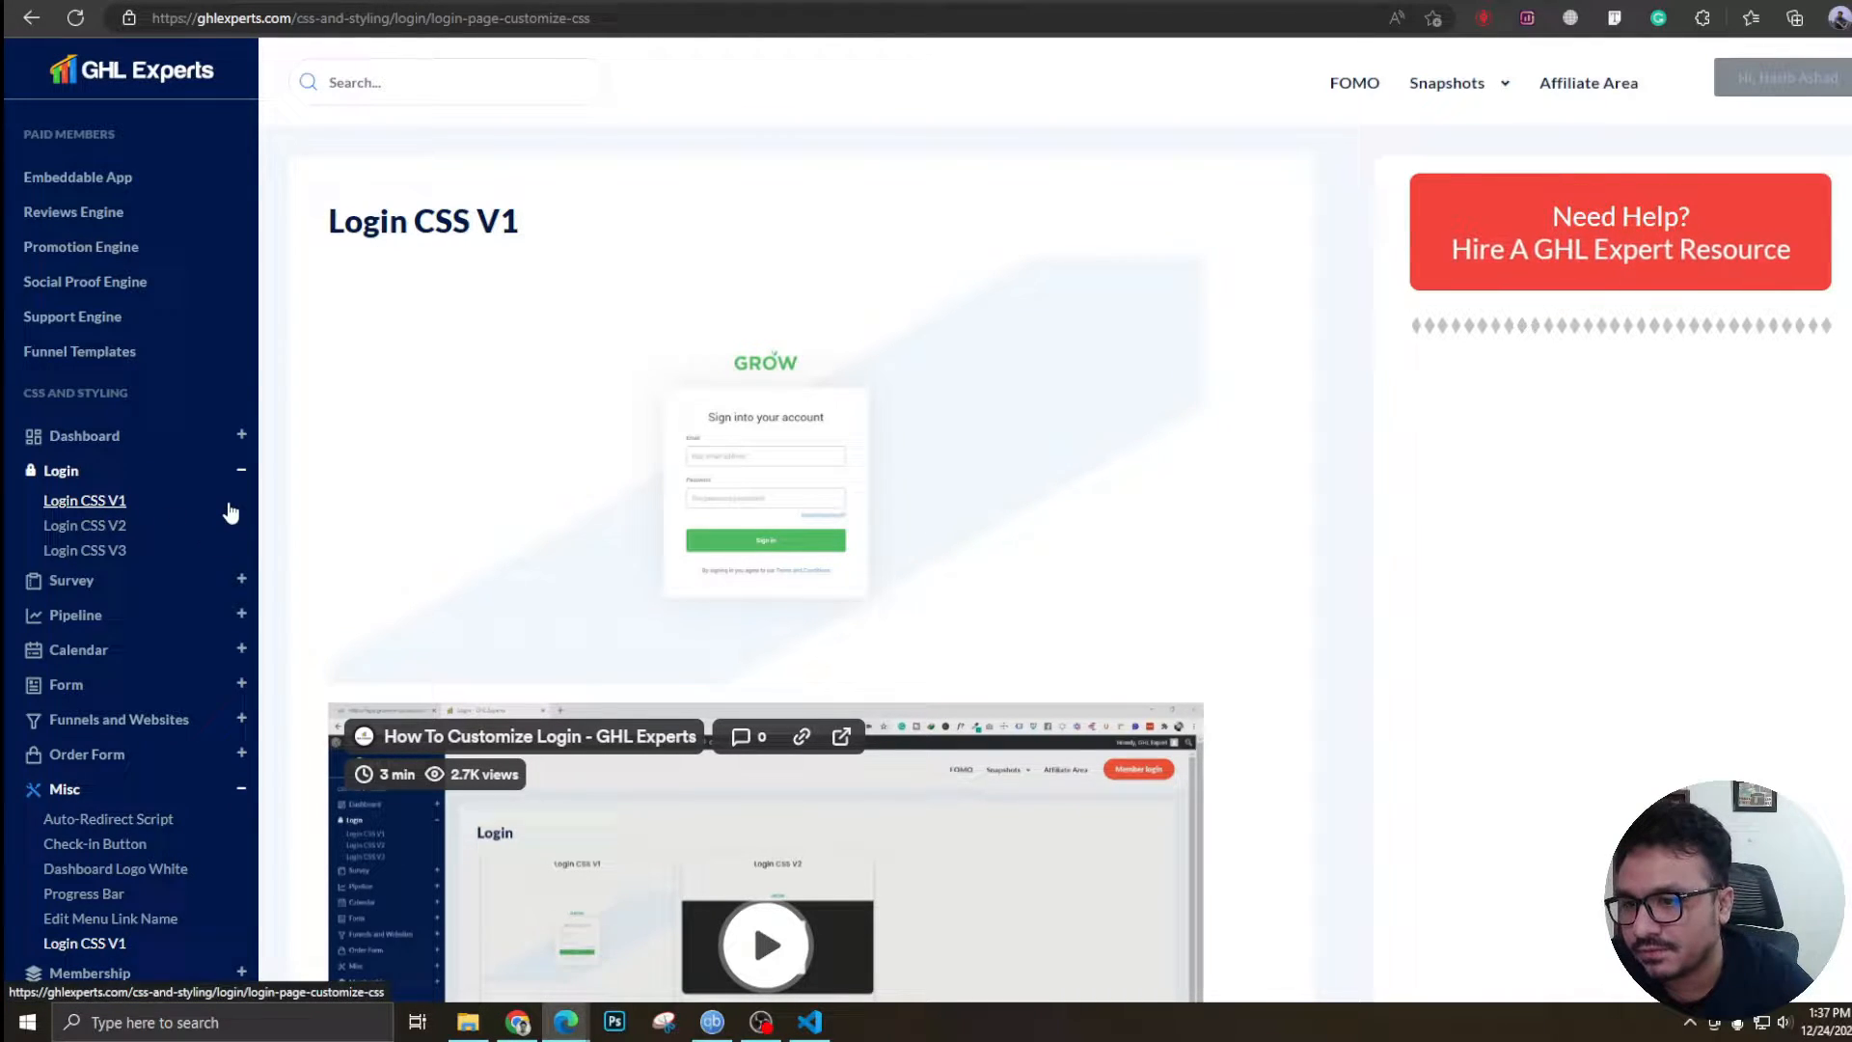
pyautogui.moveTo(305, 474)
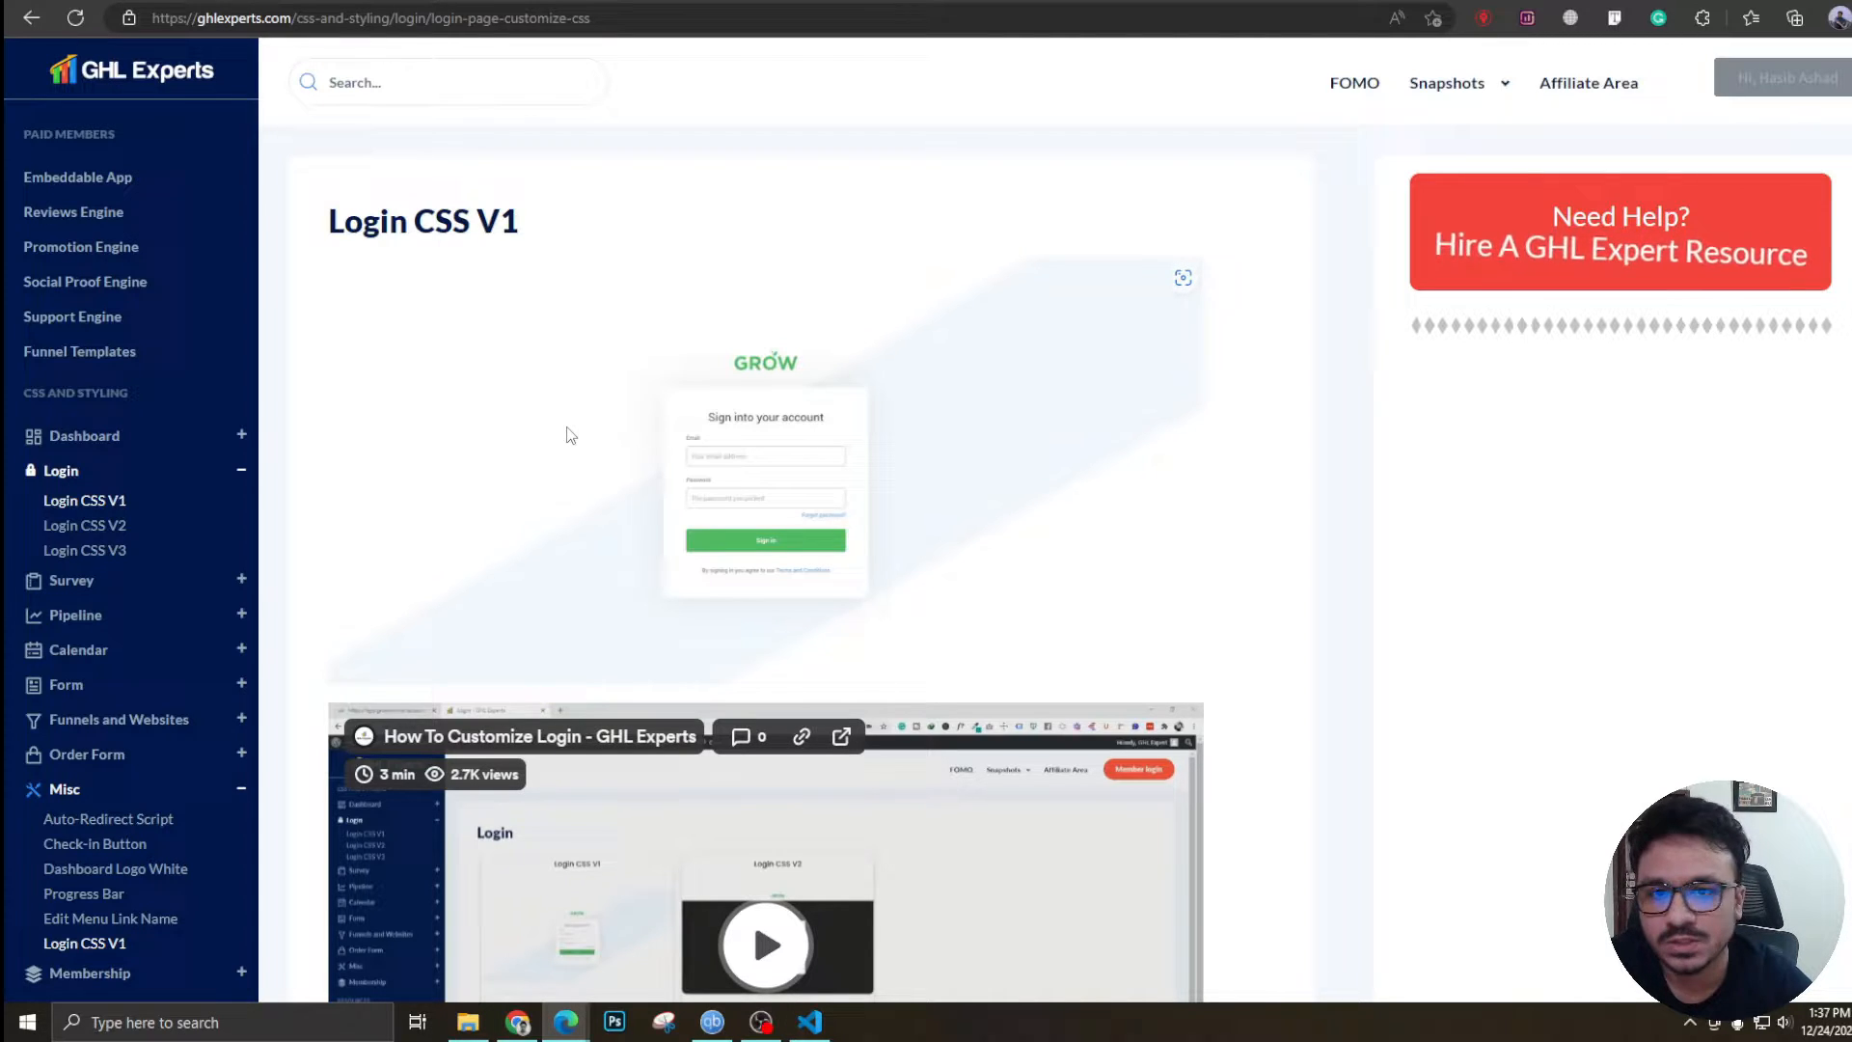
pyautogui.moveTo(122, 503)
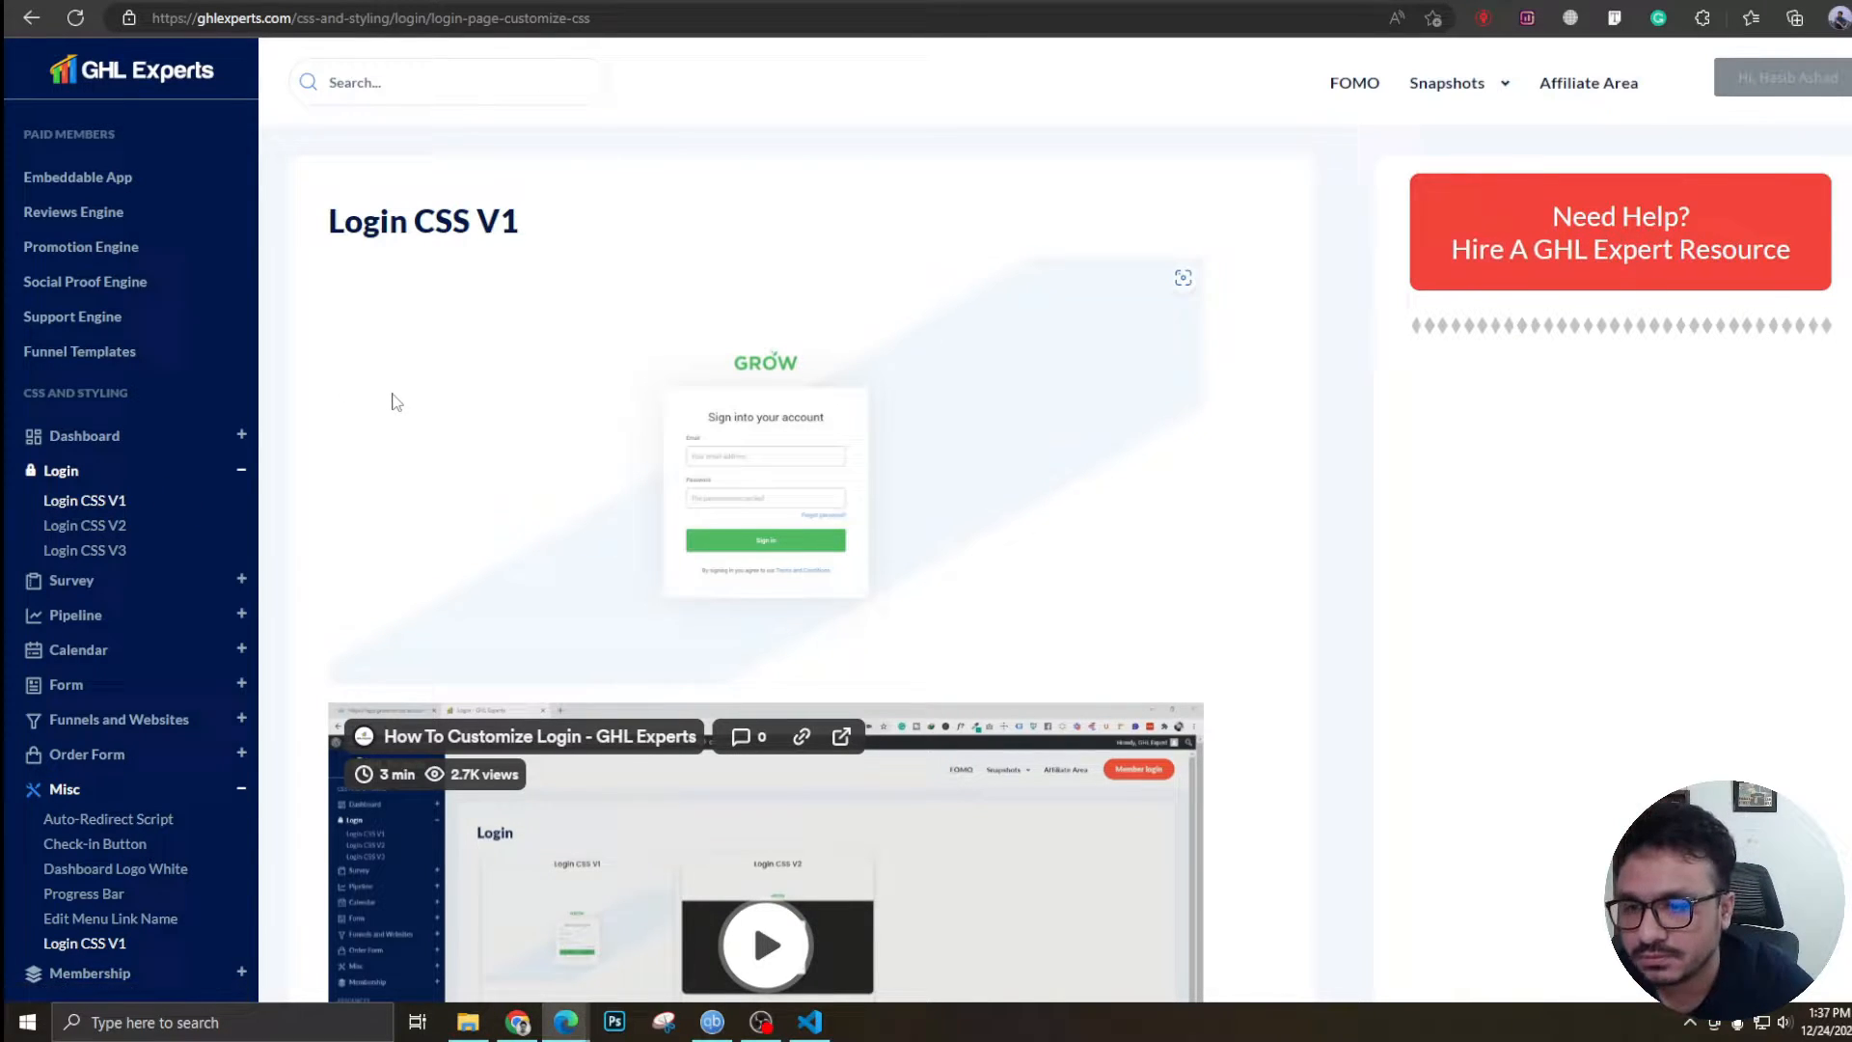
pyautogui.moveTo(363, 464)
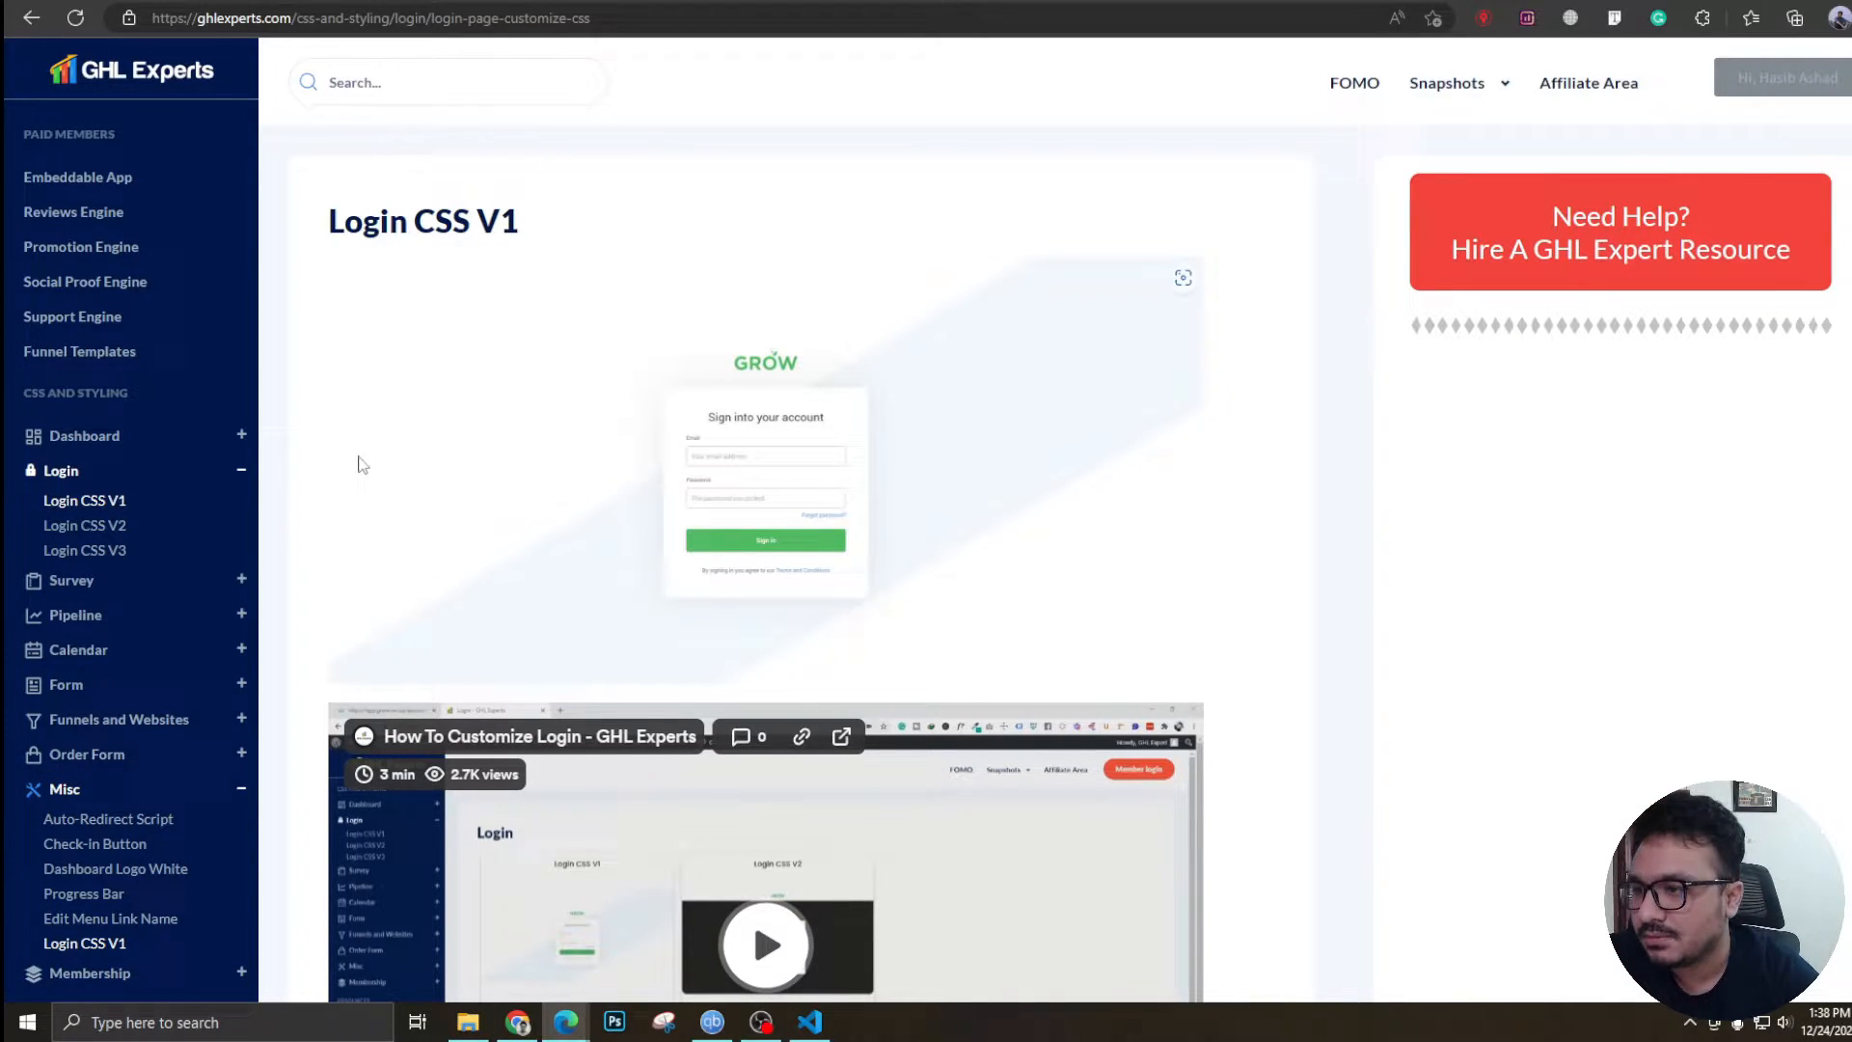
pyautogui.click(1782, 77)
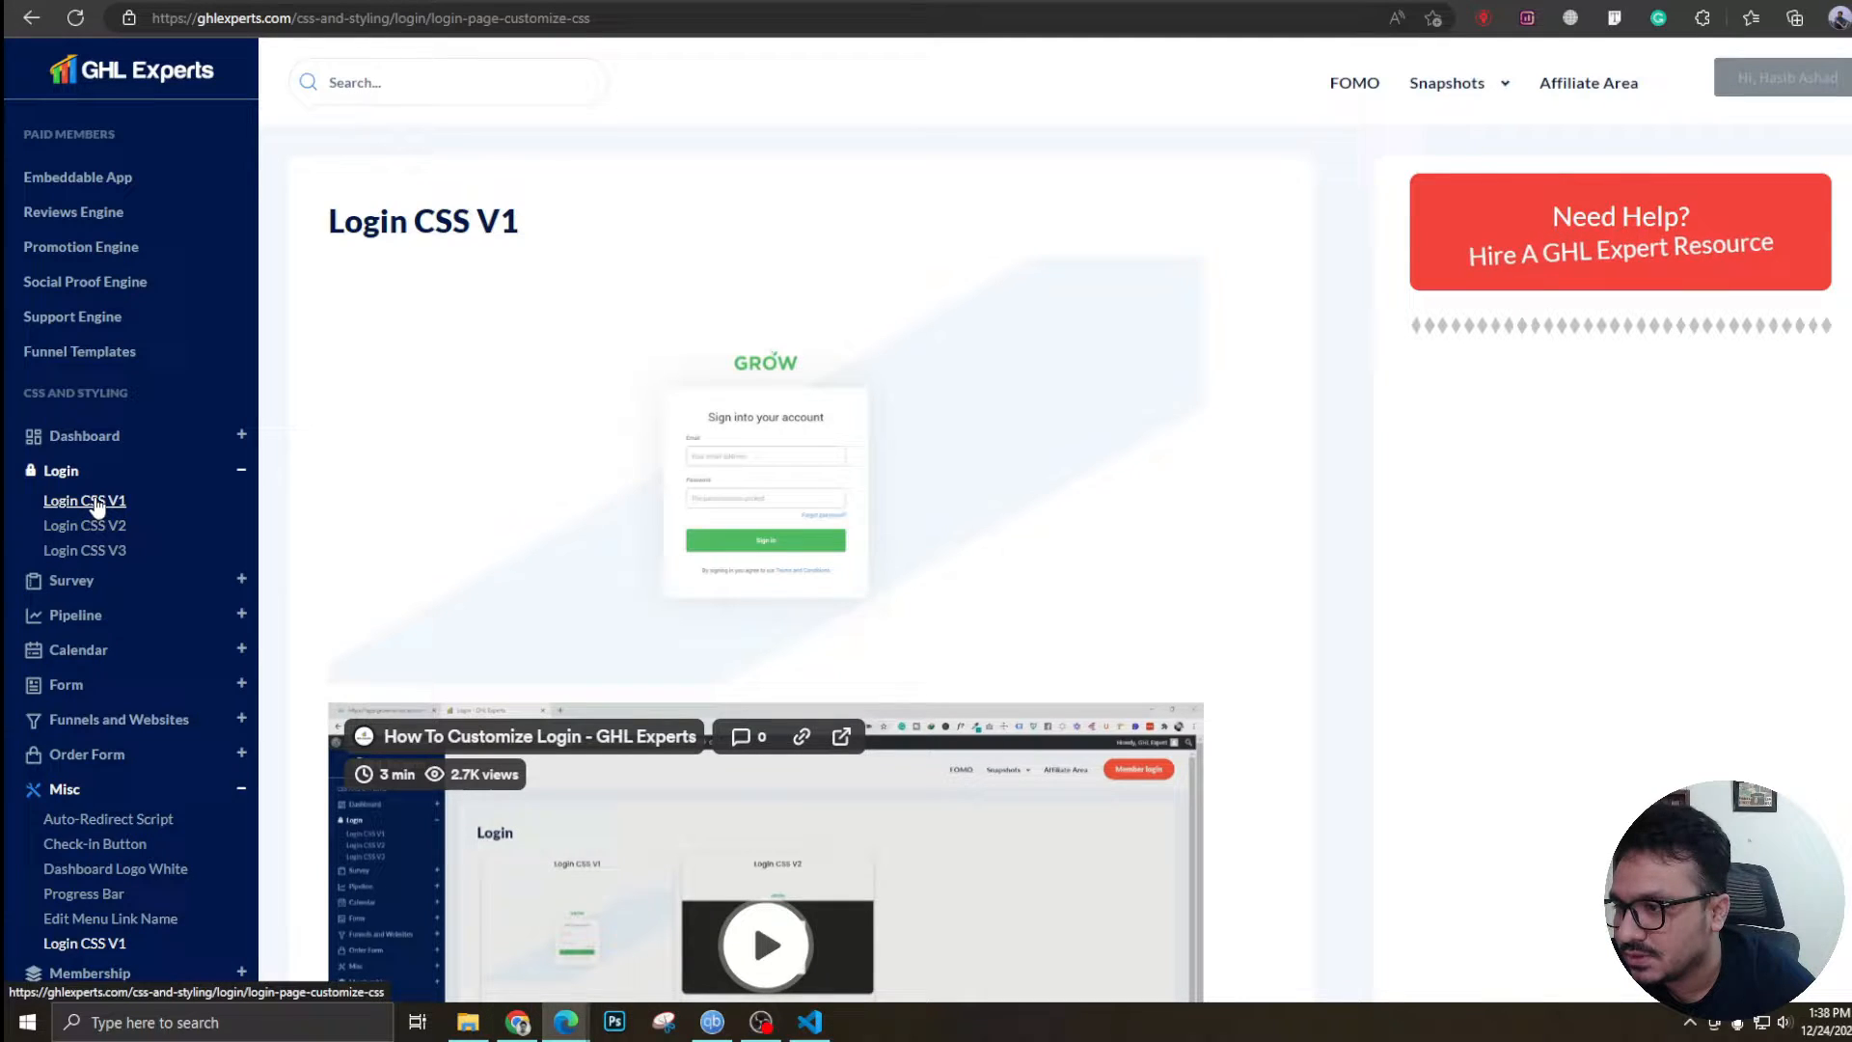
pyautogui.click(84, 524)
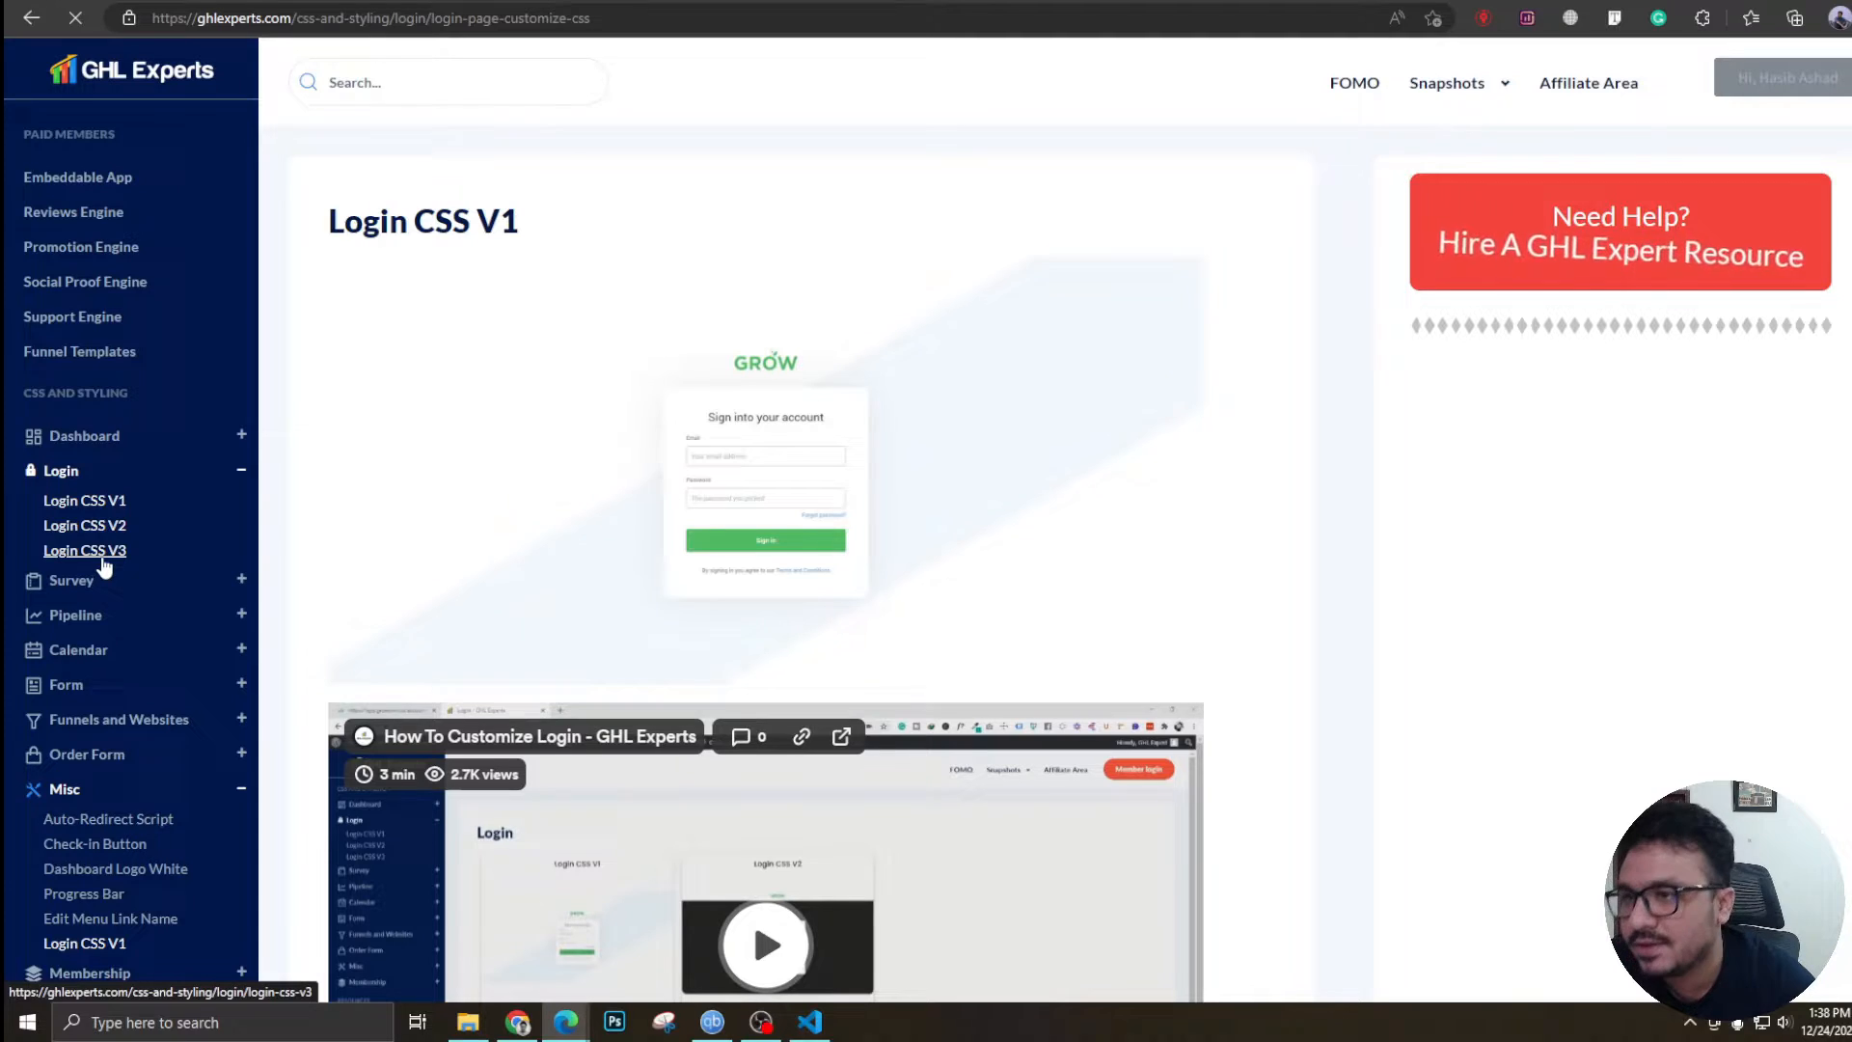
# View the Login CSS V2 design with its white card on a dark background.
pyautogui.click(83, 435)
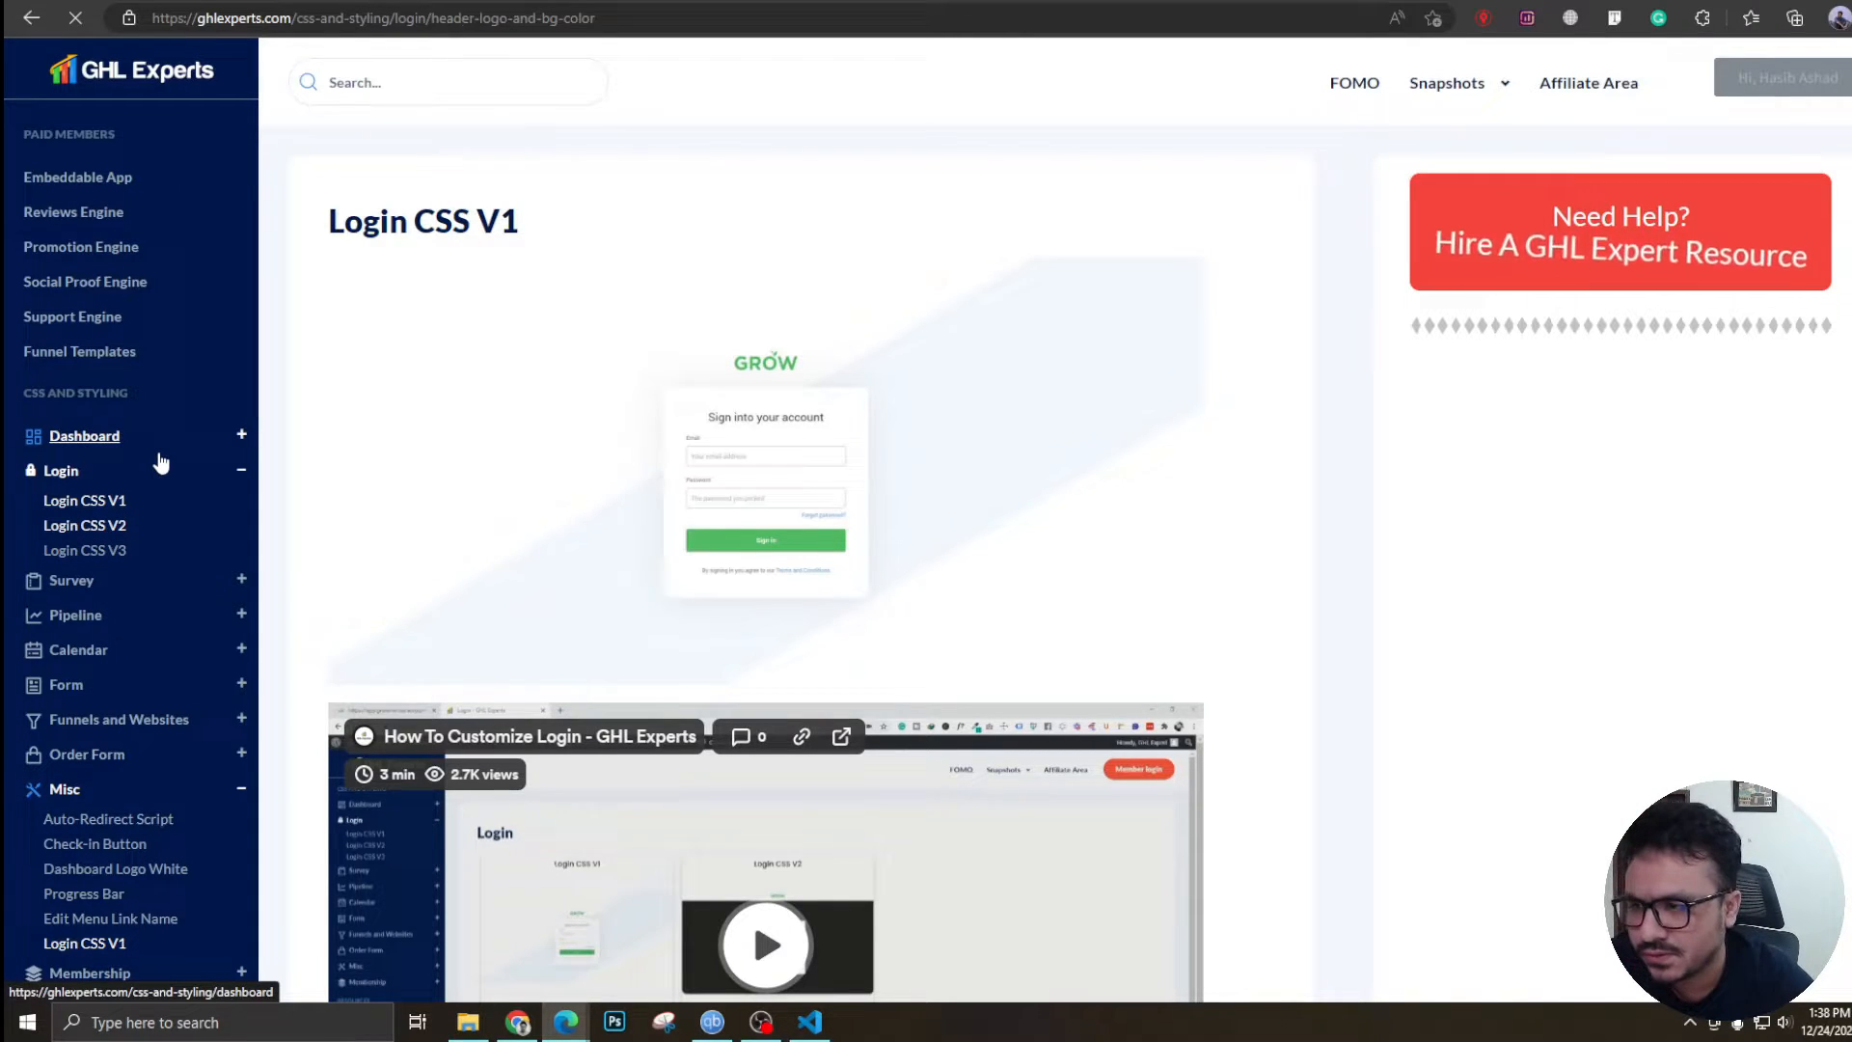
pyautogui.click(84, 524)
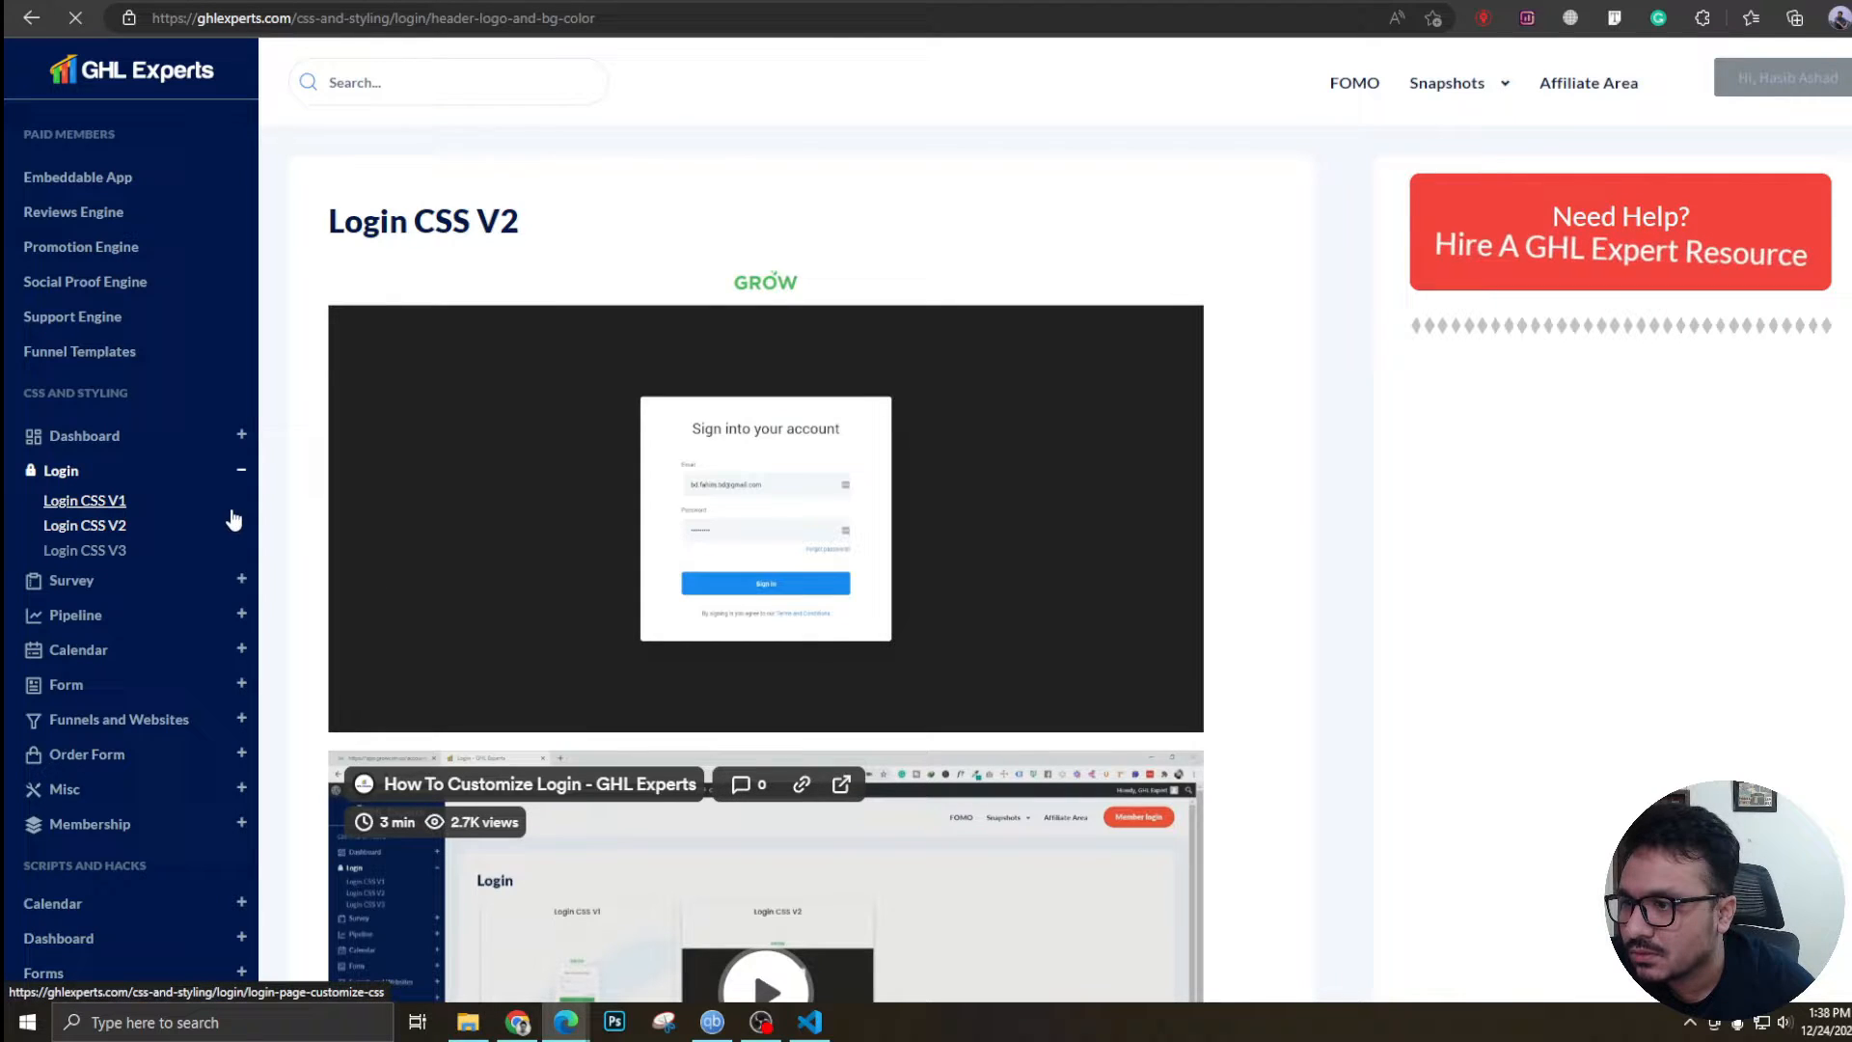
pyautogui.click(84, 525)
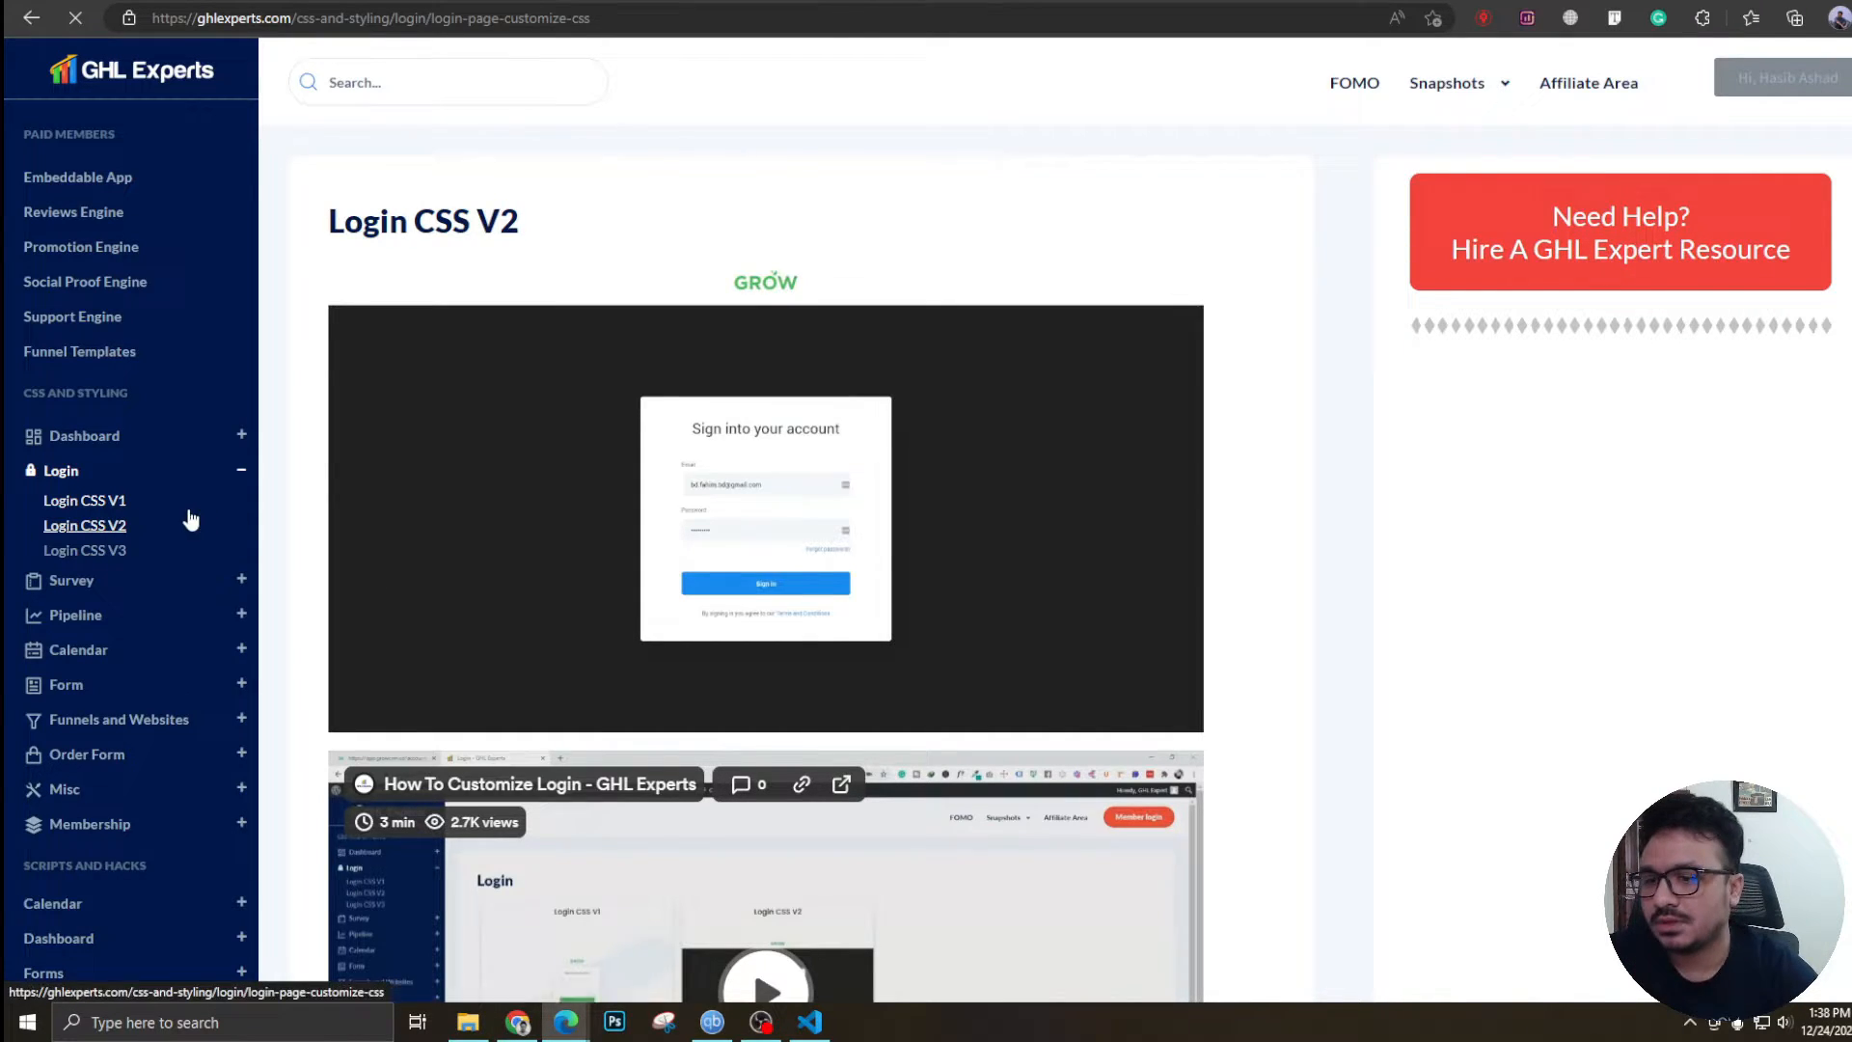
pyautogui.scroll(-3)
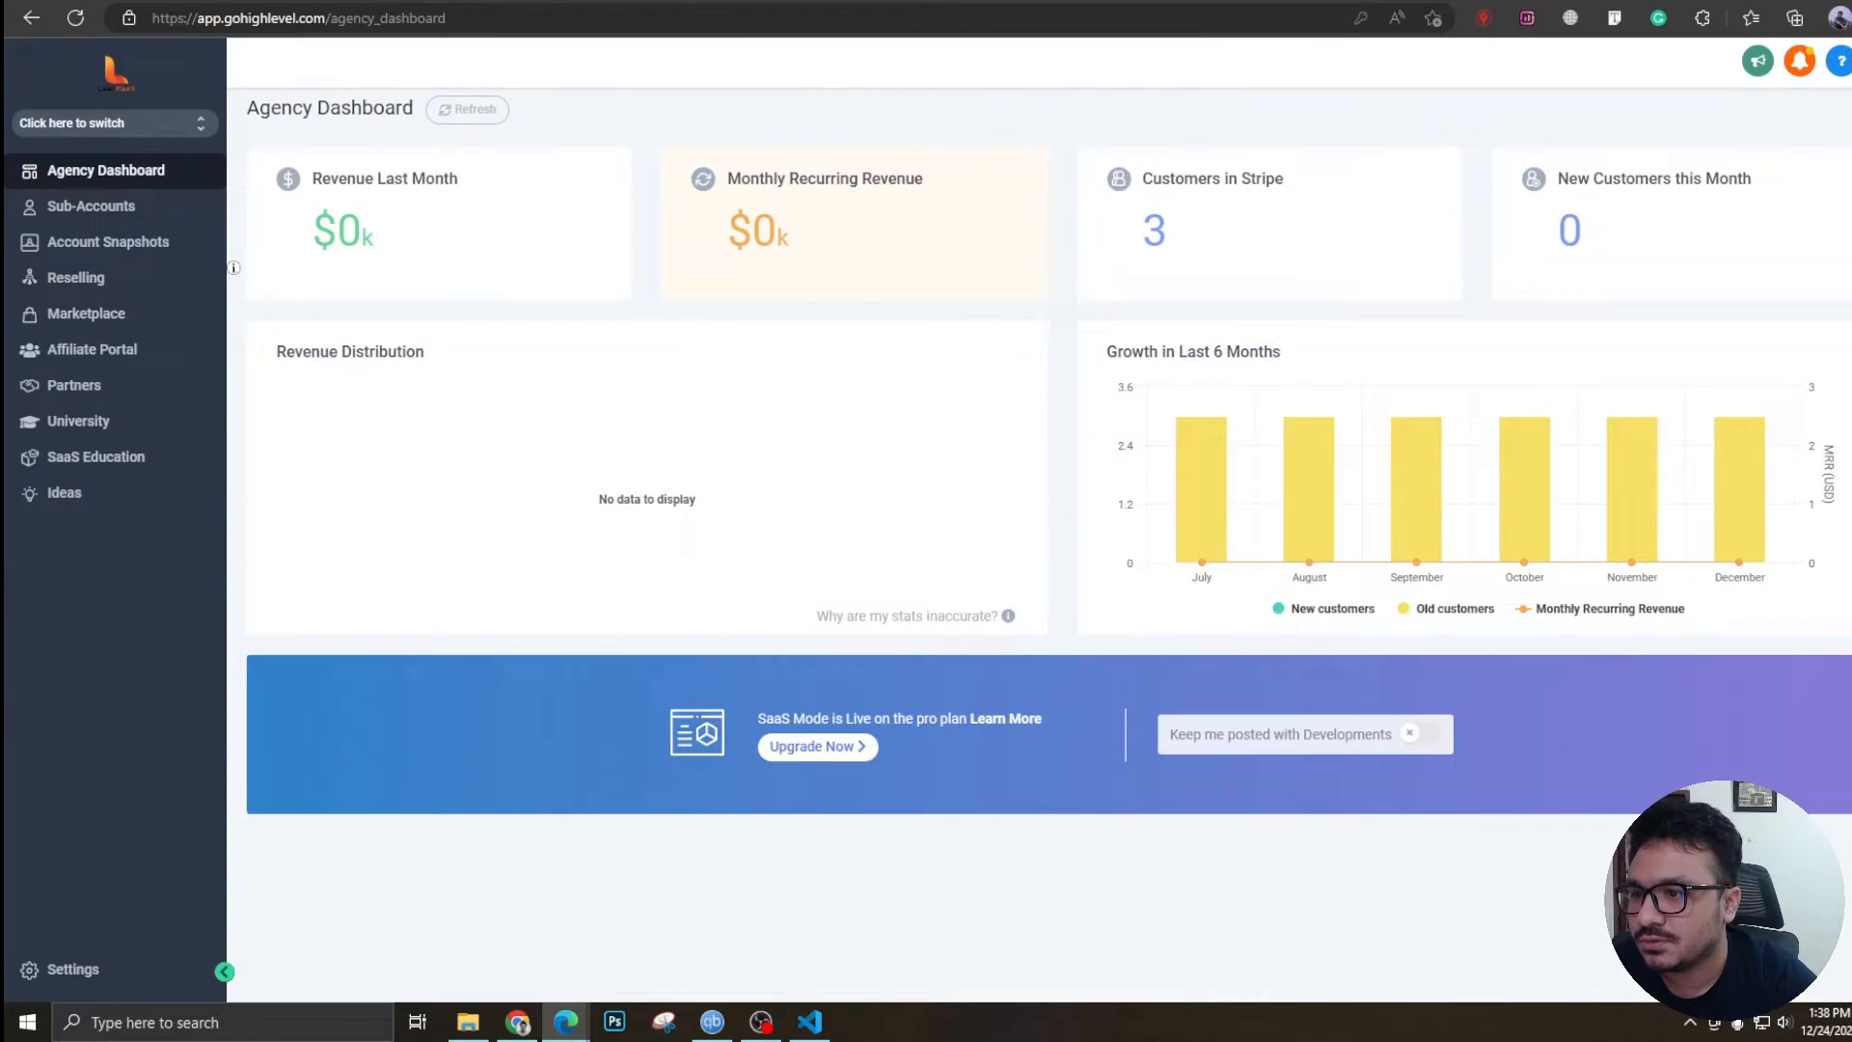
# Go to agency Settings and choose Company to reach domain and custom code fields.
pyautogui.click(70, 969)
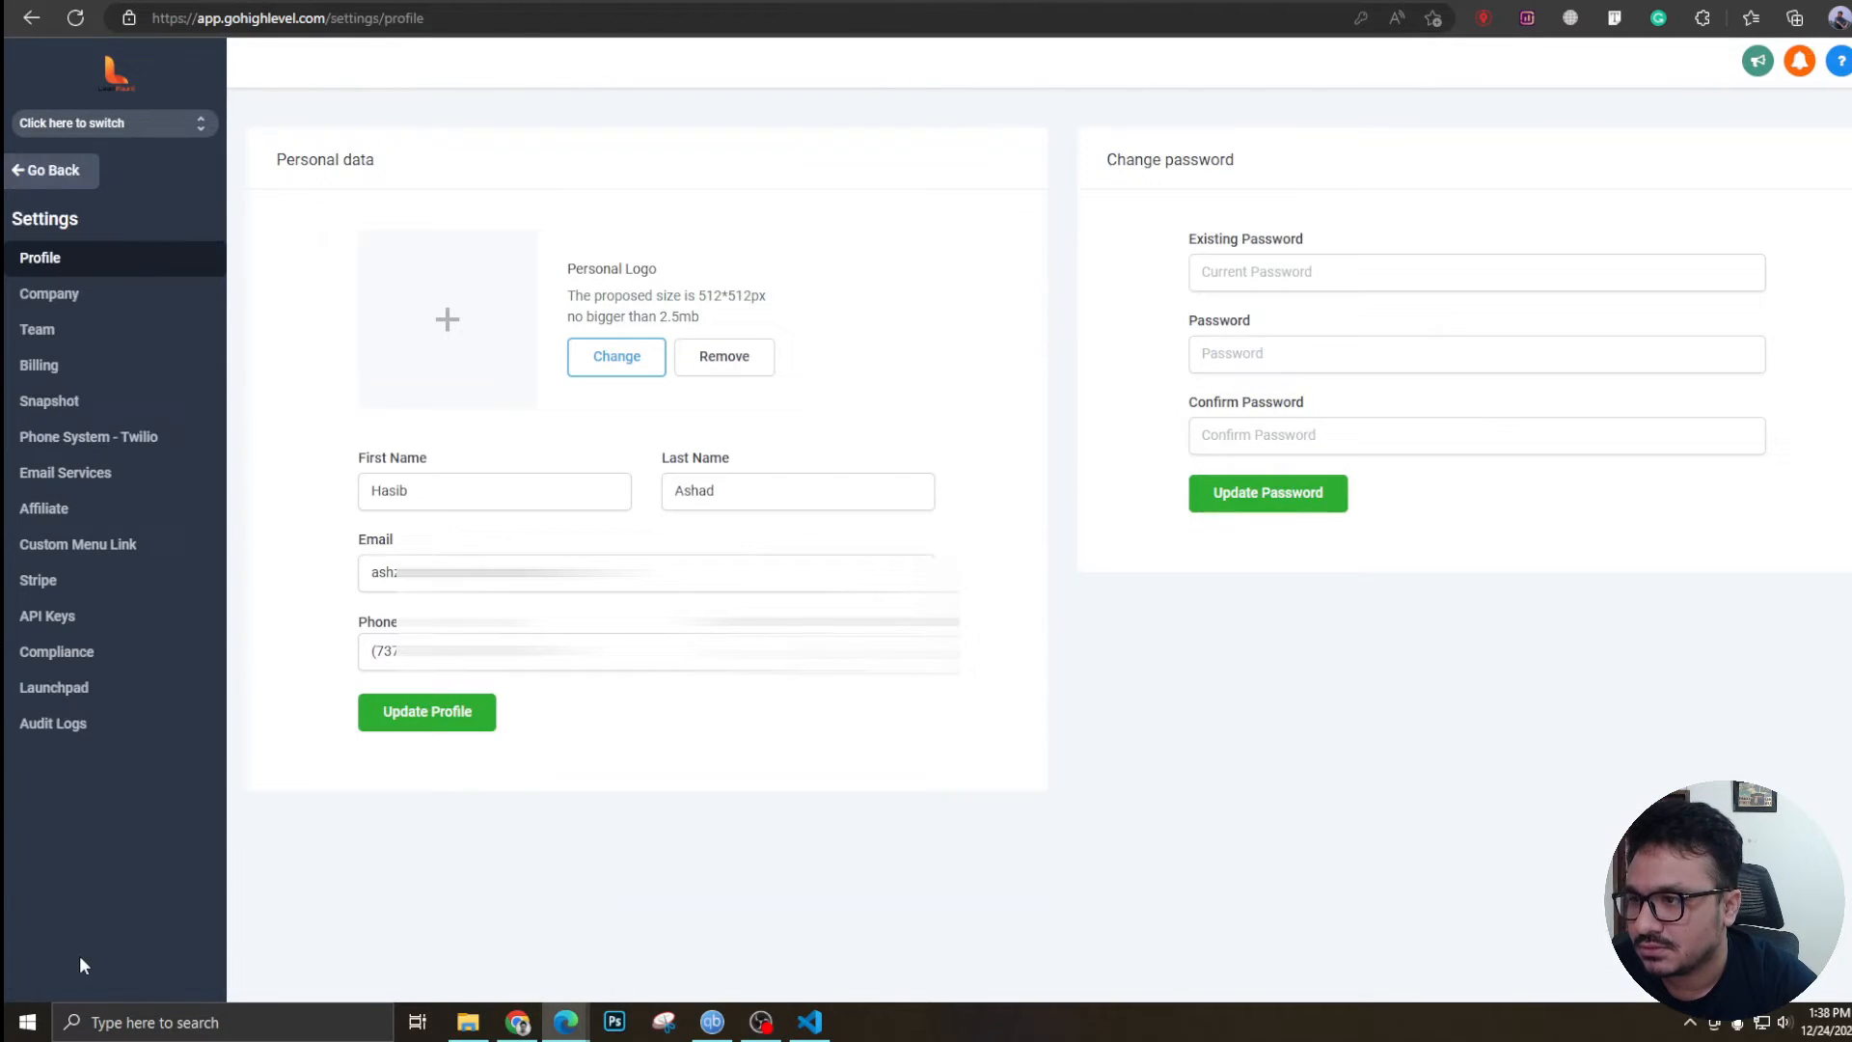
pyautogui.click(49, 293)
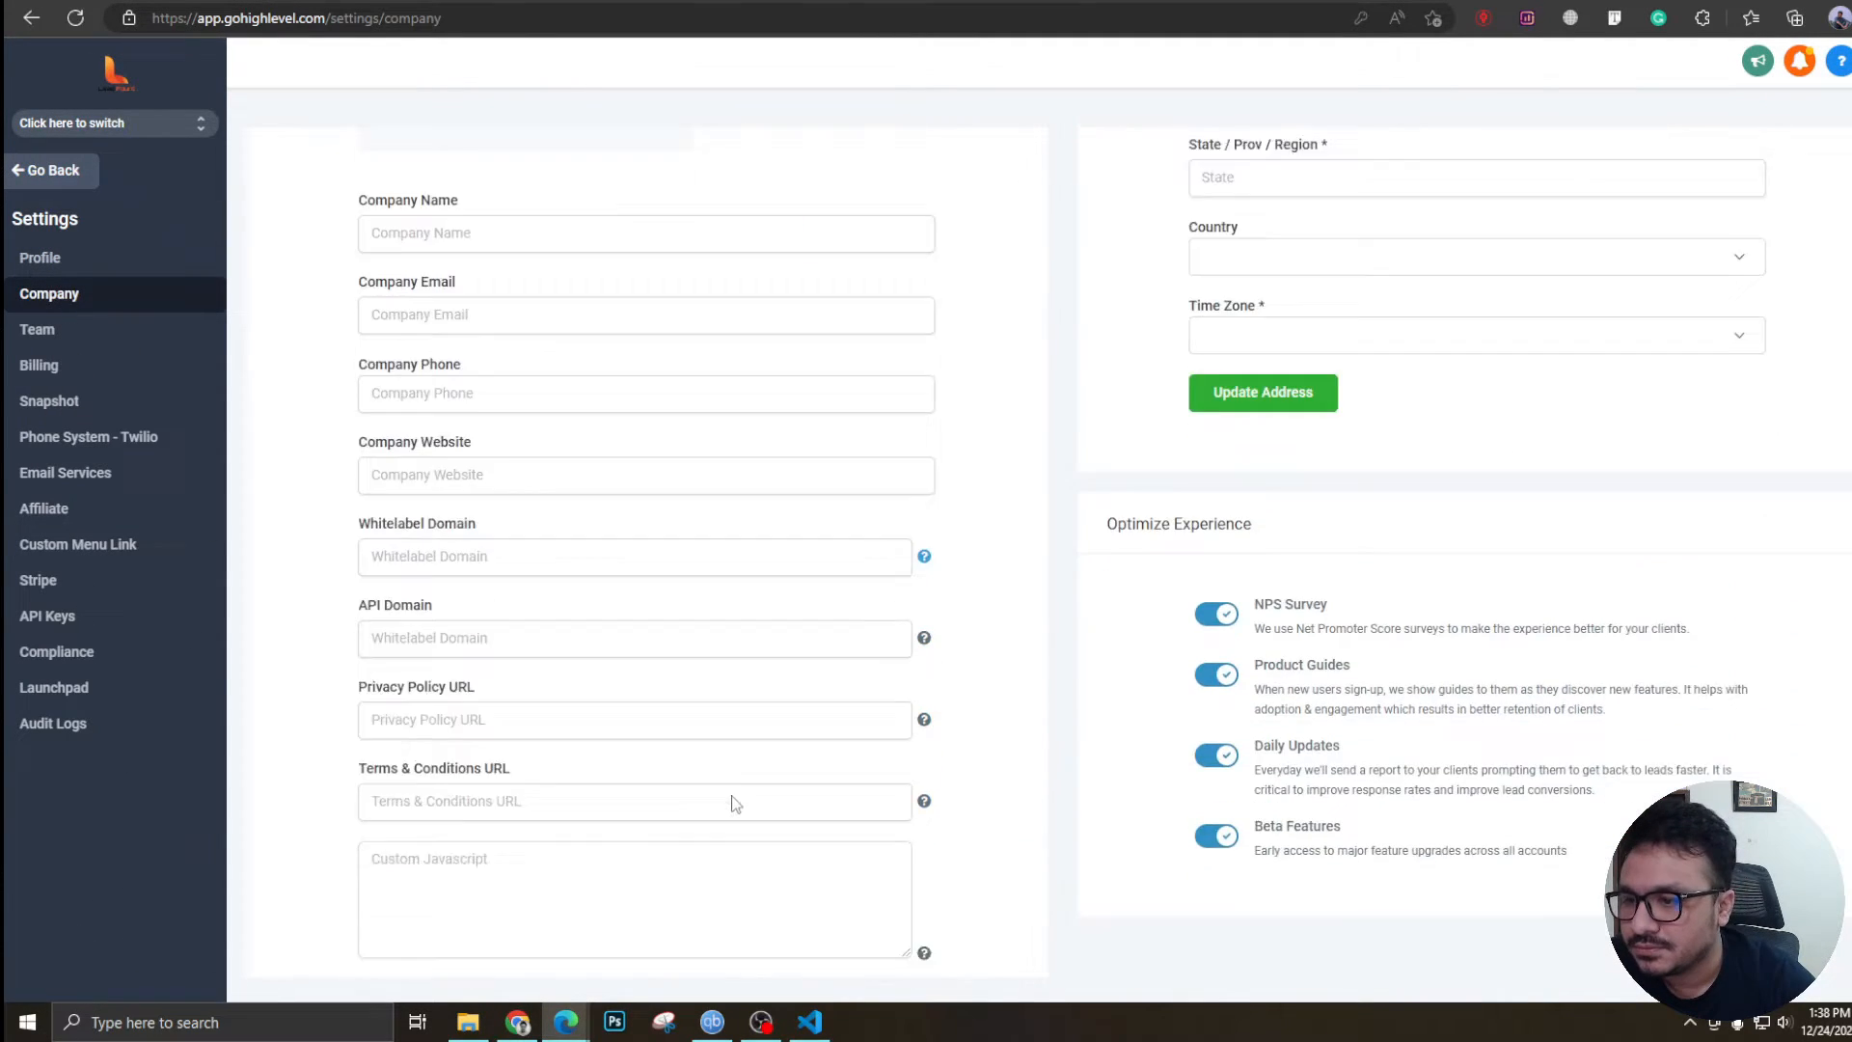
pyautogui.scroll(-3)
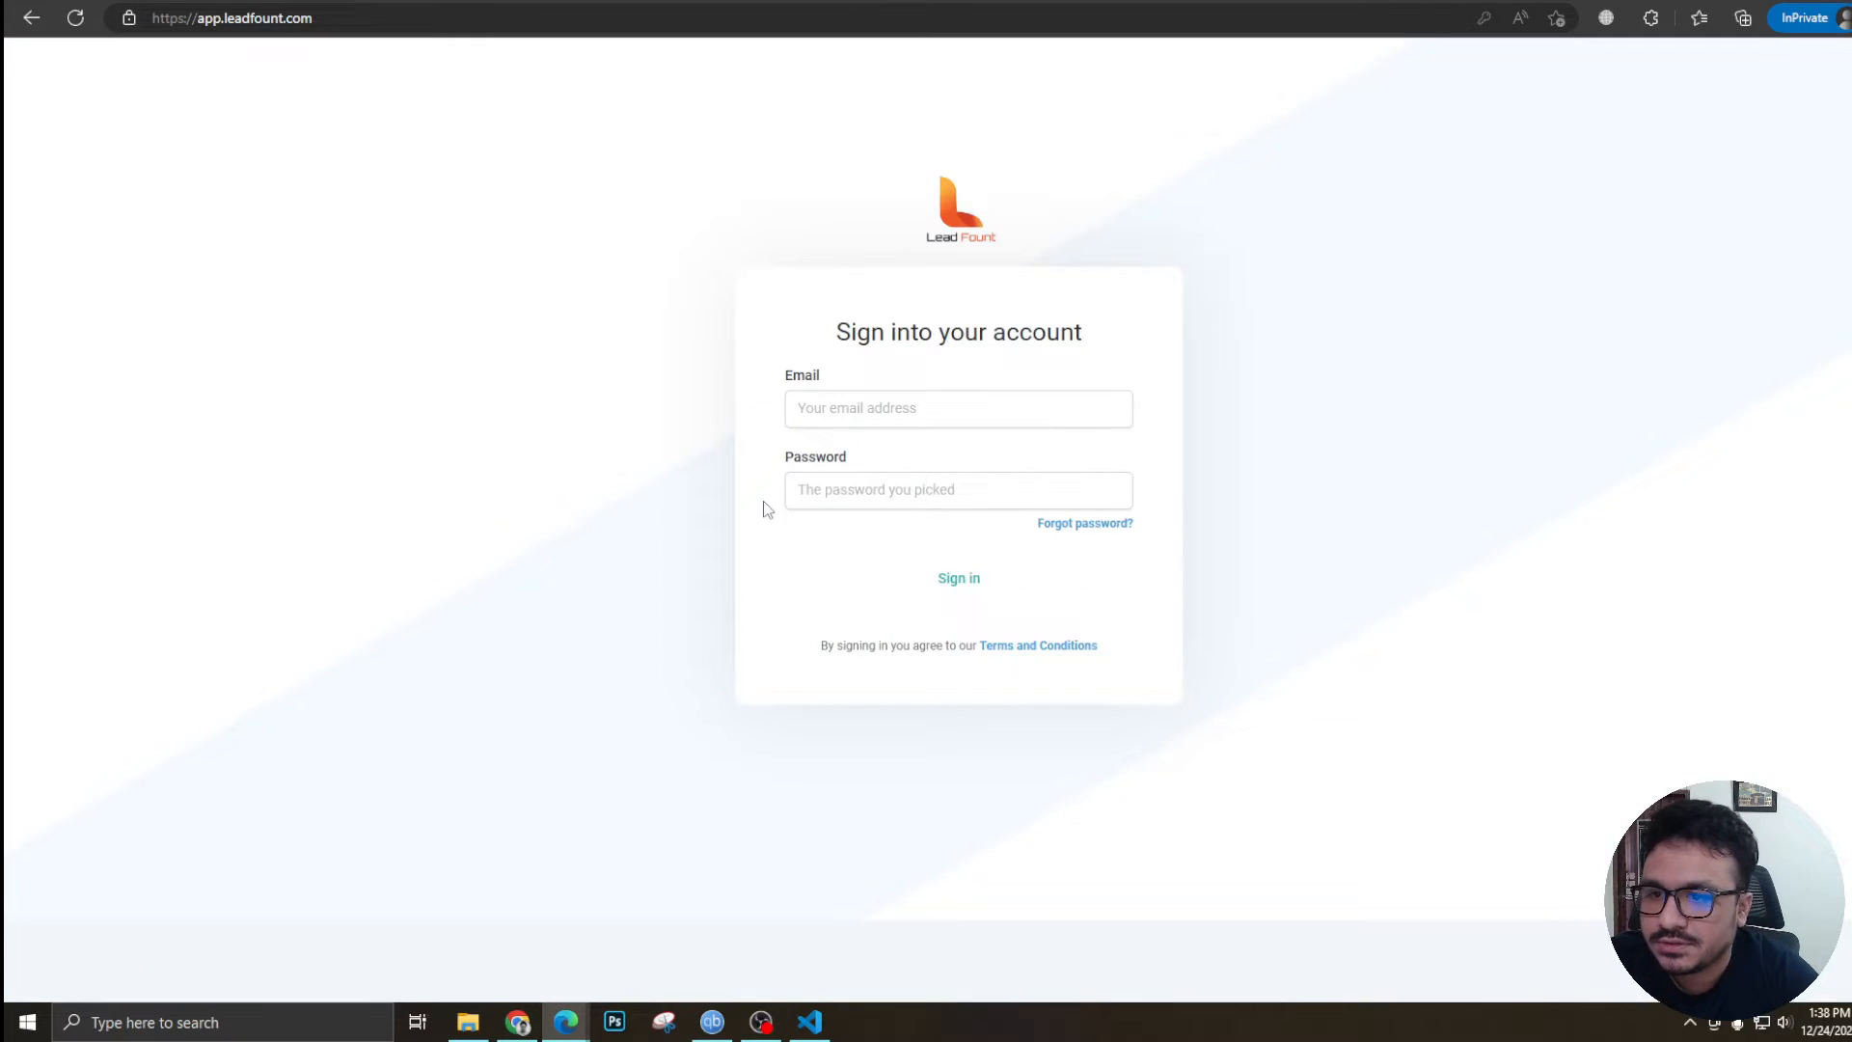
pyautogui.moveTo(880, 202)
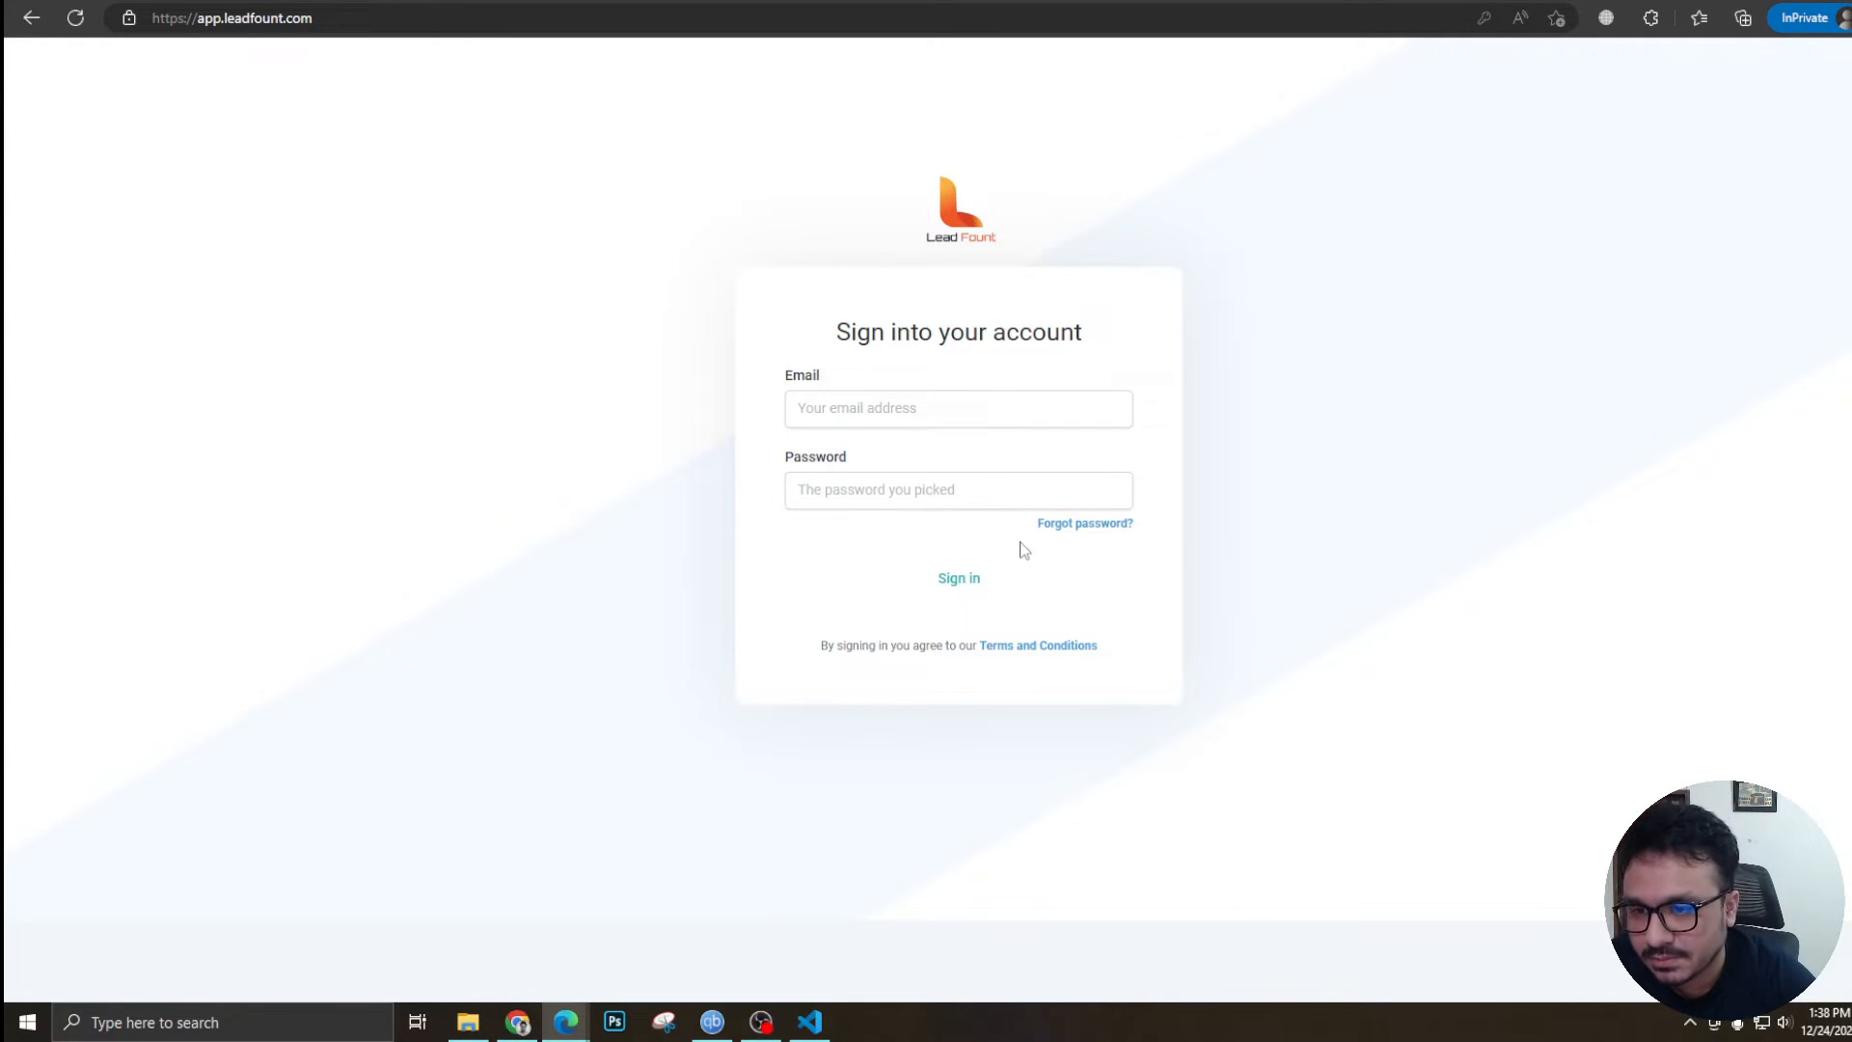
# Reload app.leadfount.com in the InPrivate window to preview the custom login CSS.
pyautogui.click(938, 408)
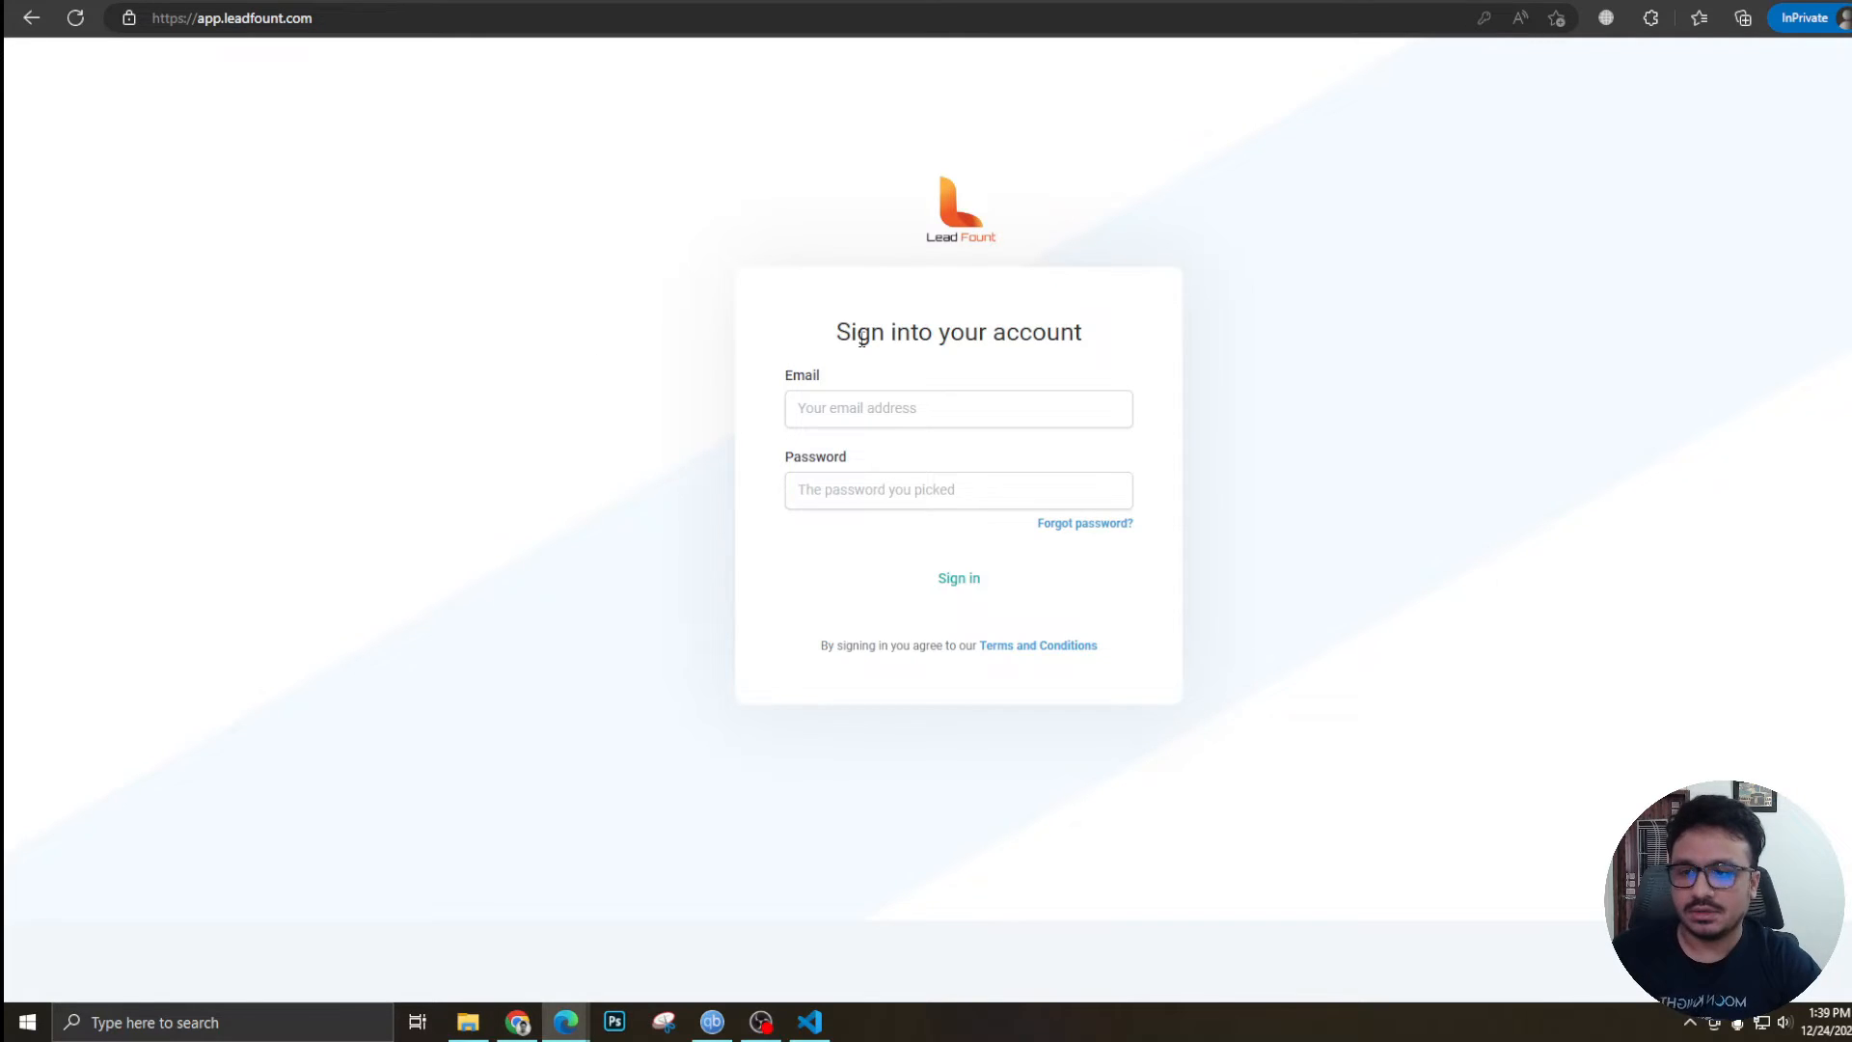
pyautogui.click(935, 408)
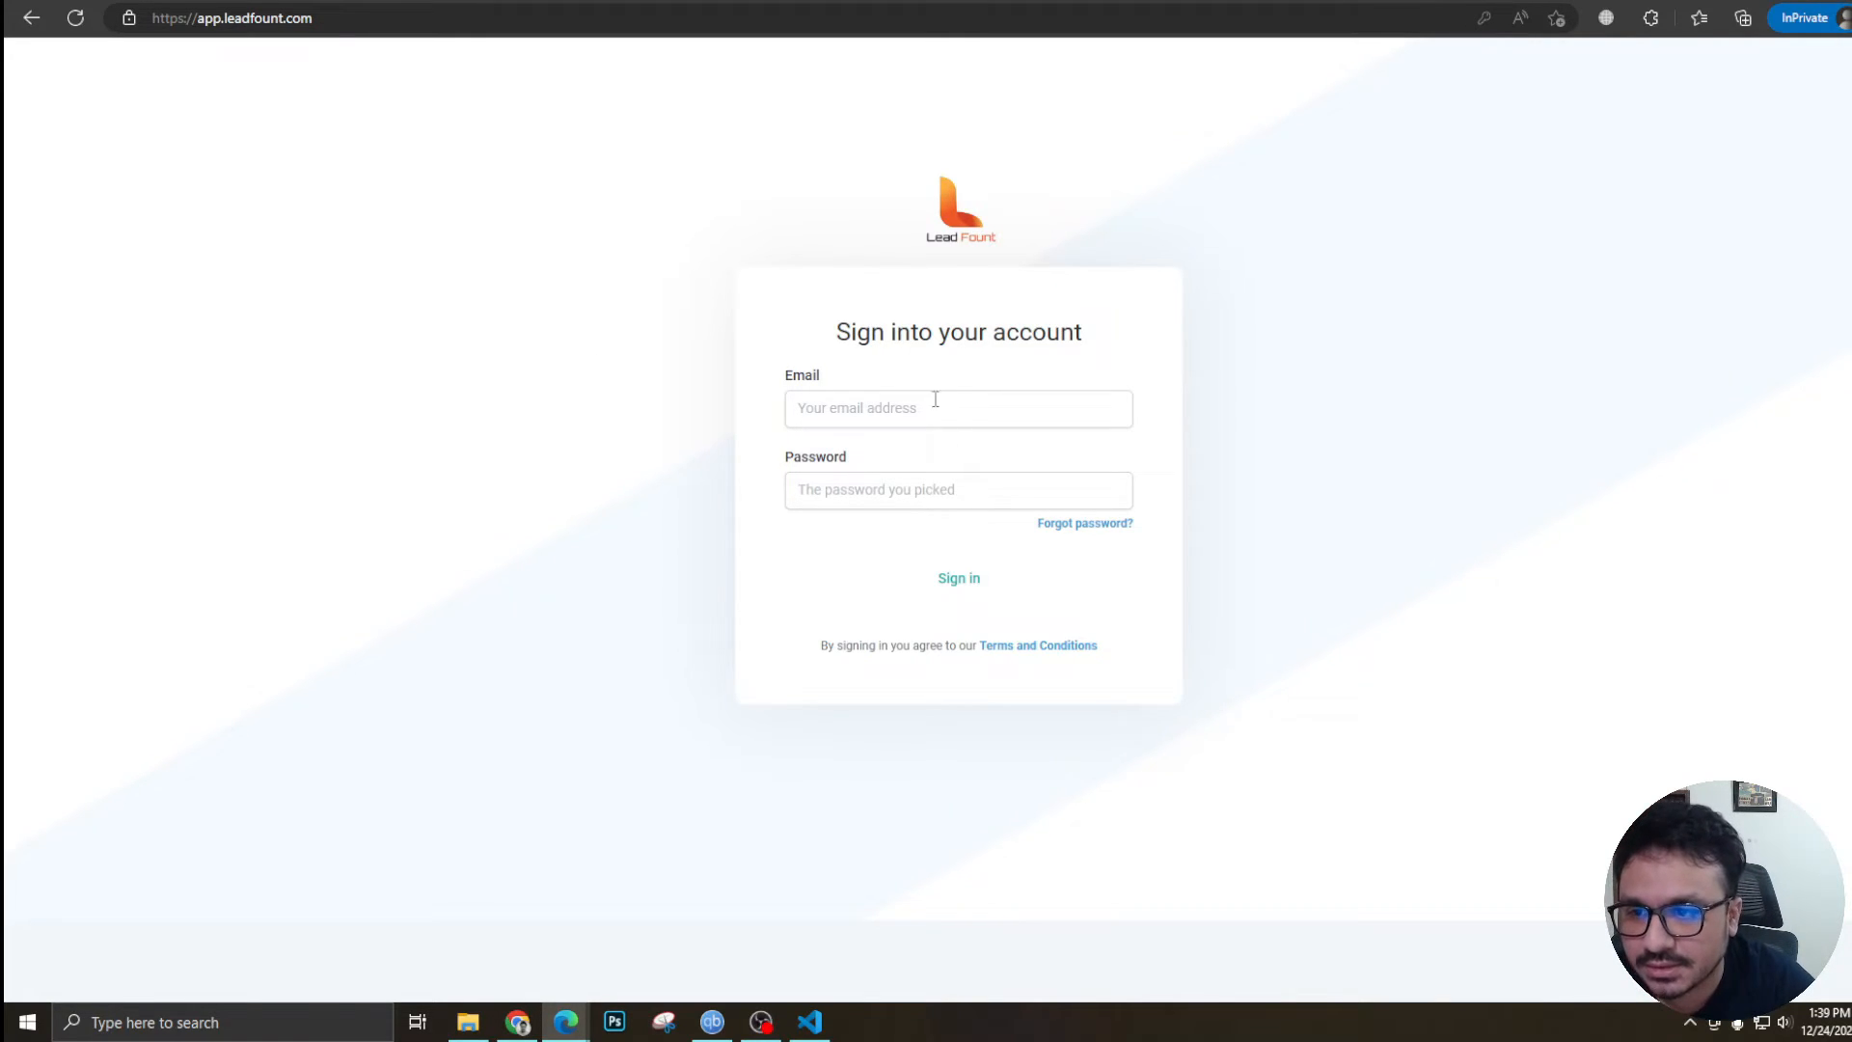
pyautogui.moveTo(944, 591)
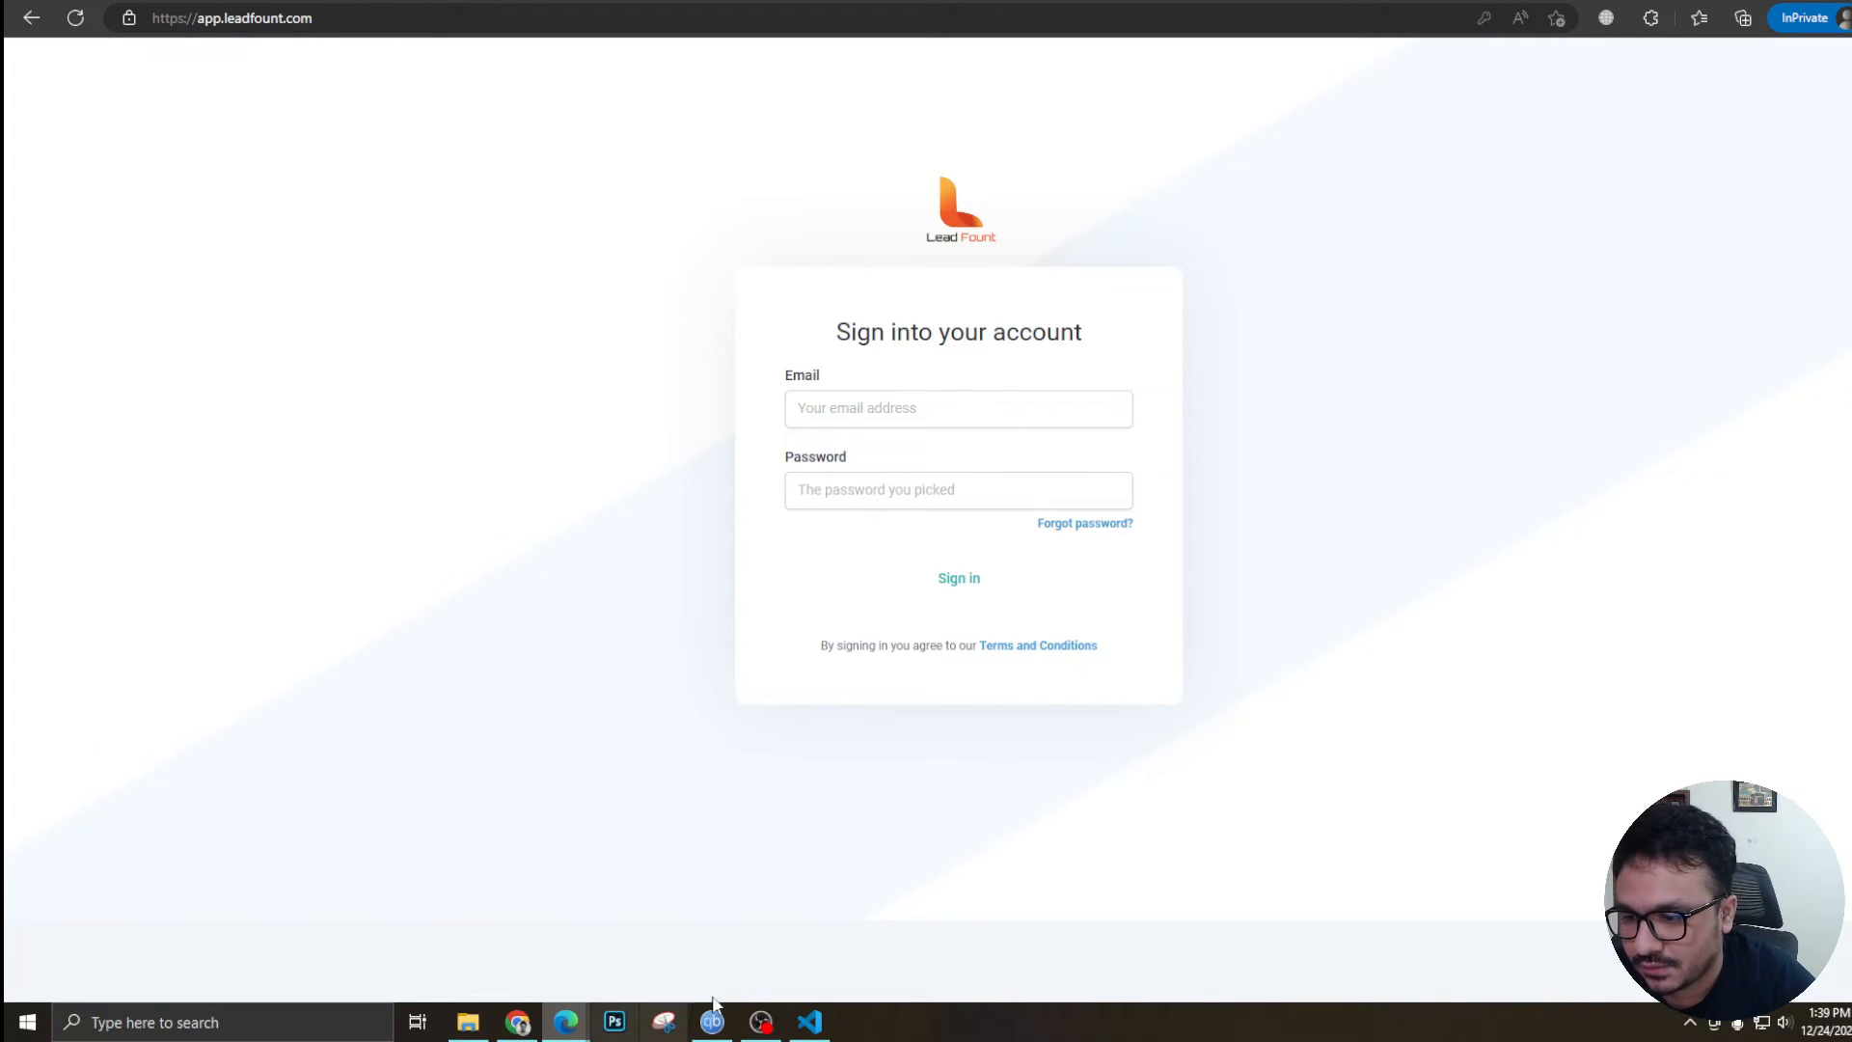
pyautogui.moveTo(642, 928)
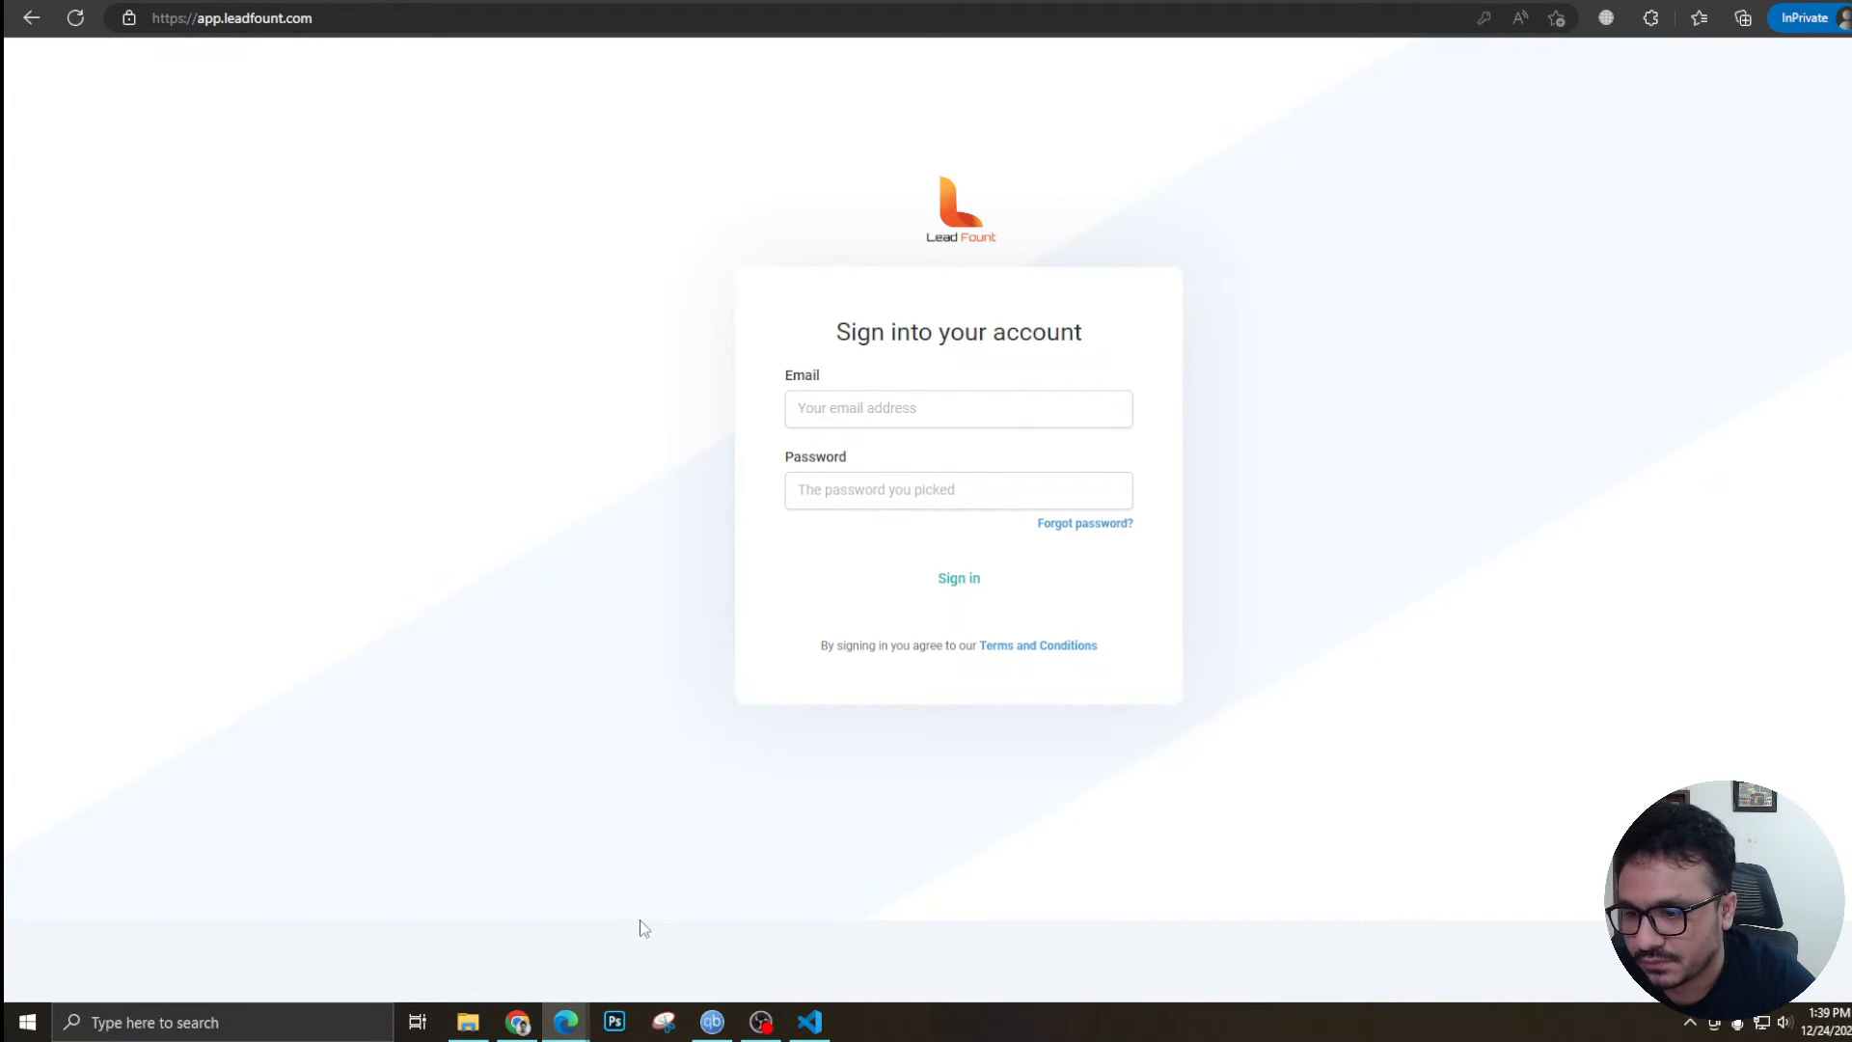
pyautogui.moveTo(526, 815)
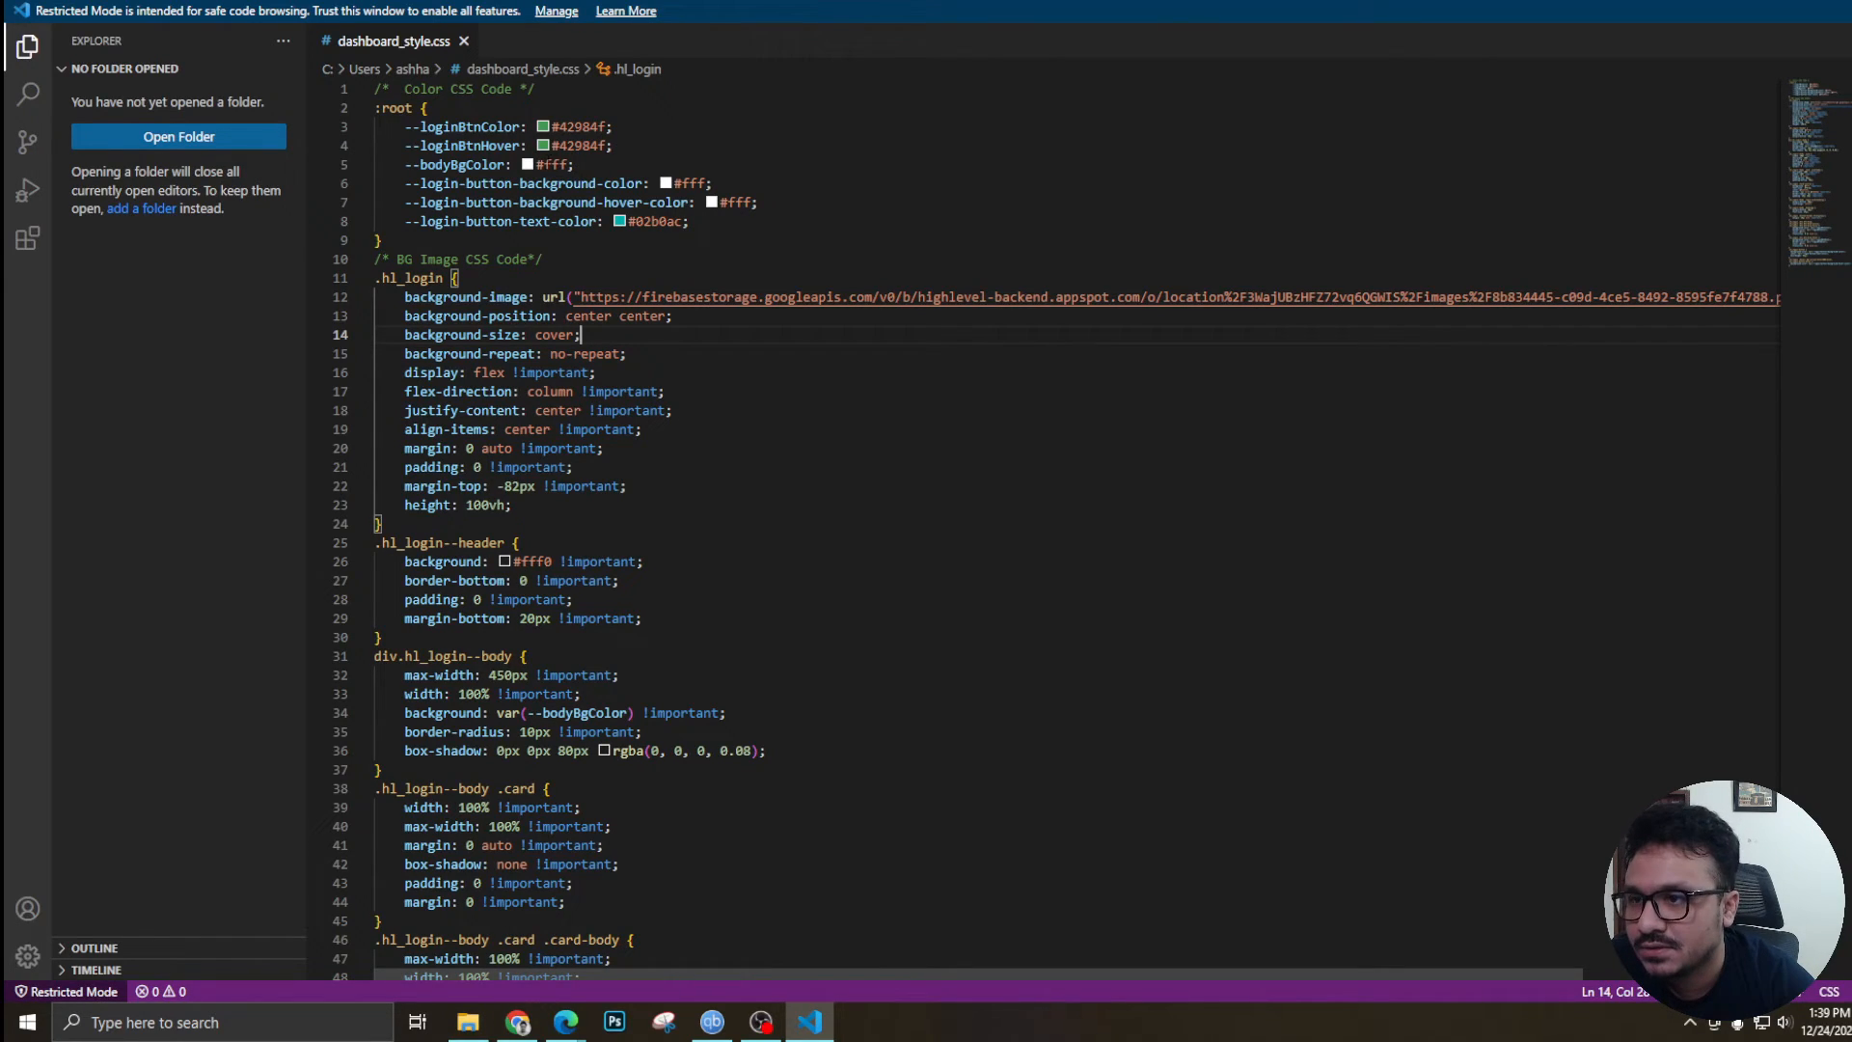
# Scroll through dashboard_style.css in VS Code to the end of the login rules.
pyautogui.scroll(-3)
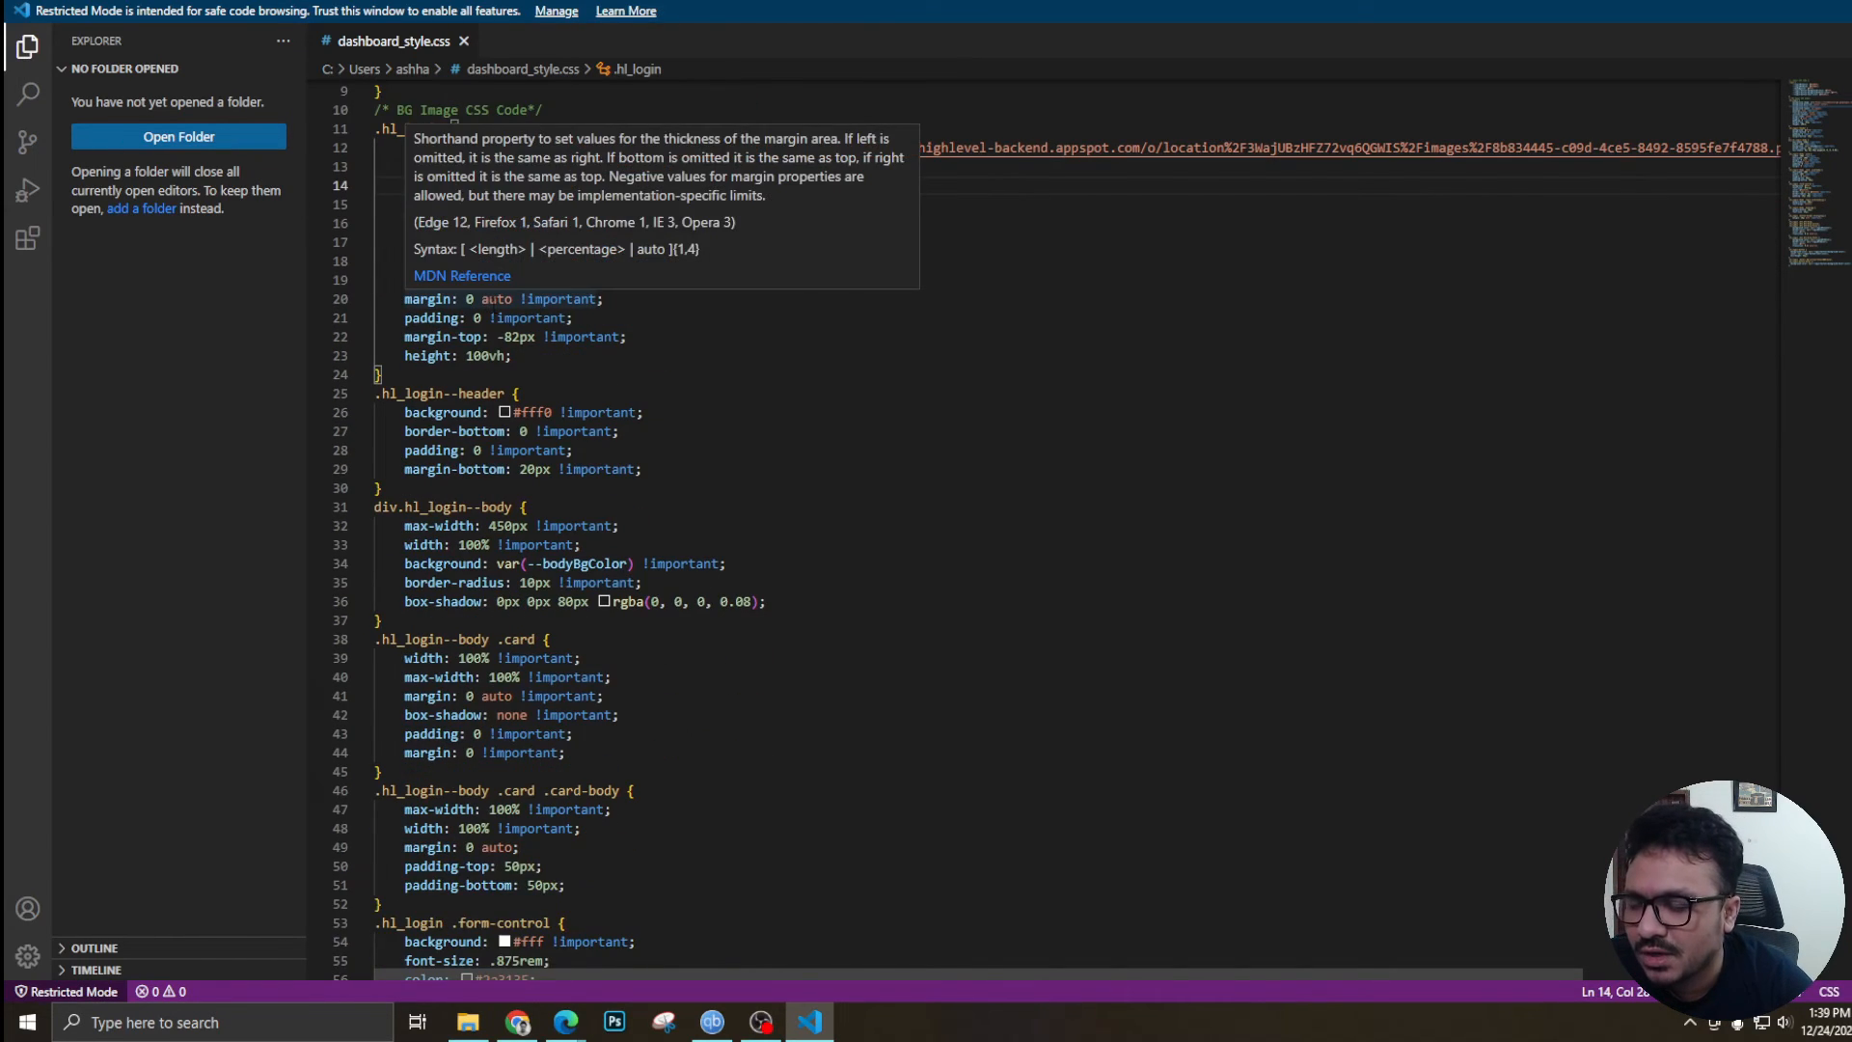
pyautogui.scroll(-3)
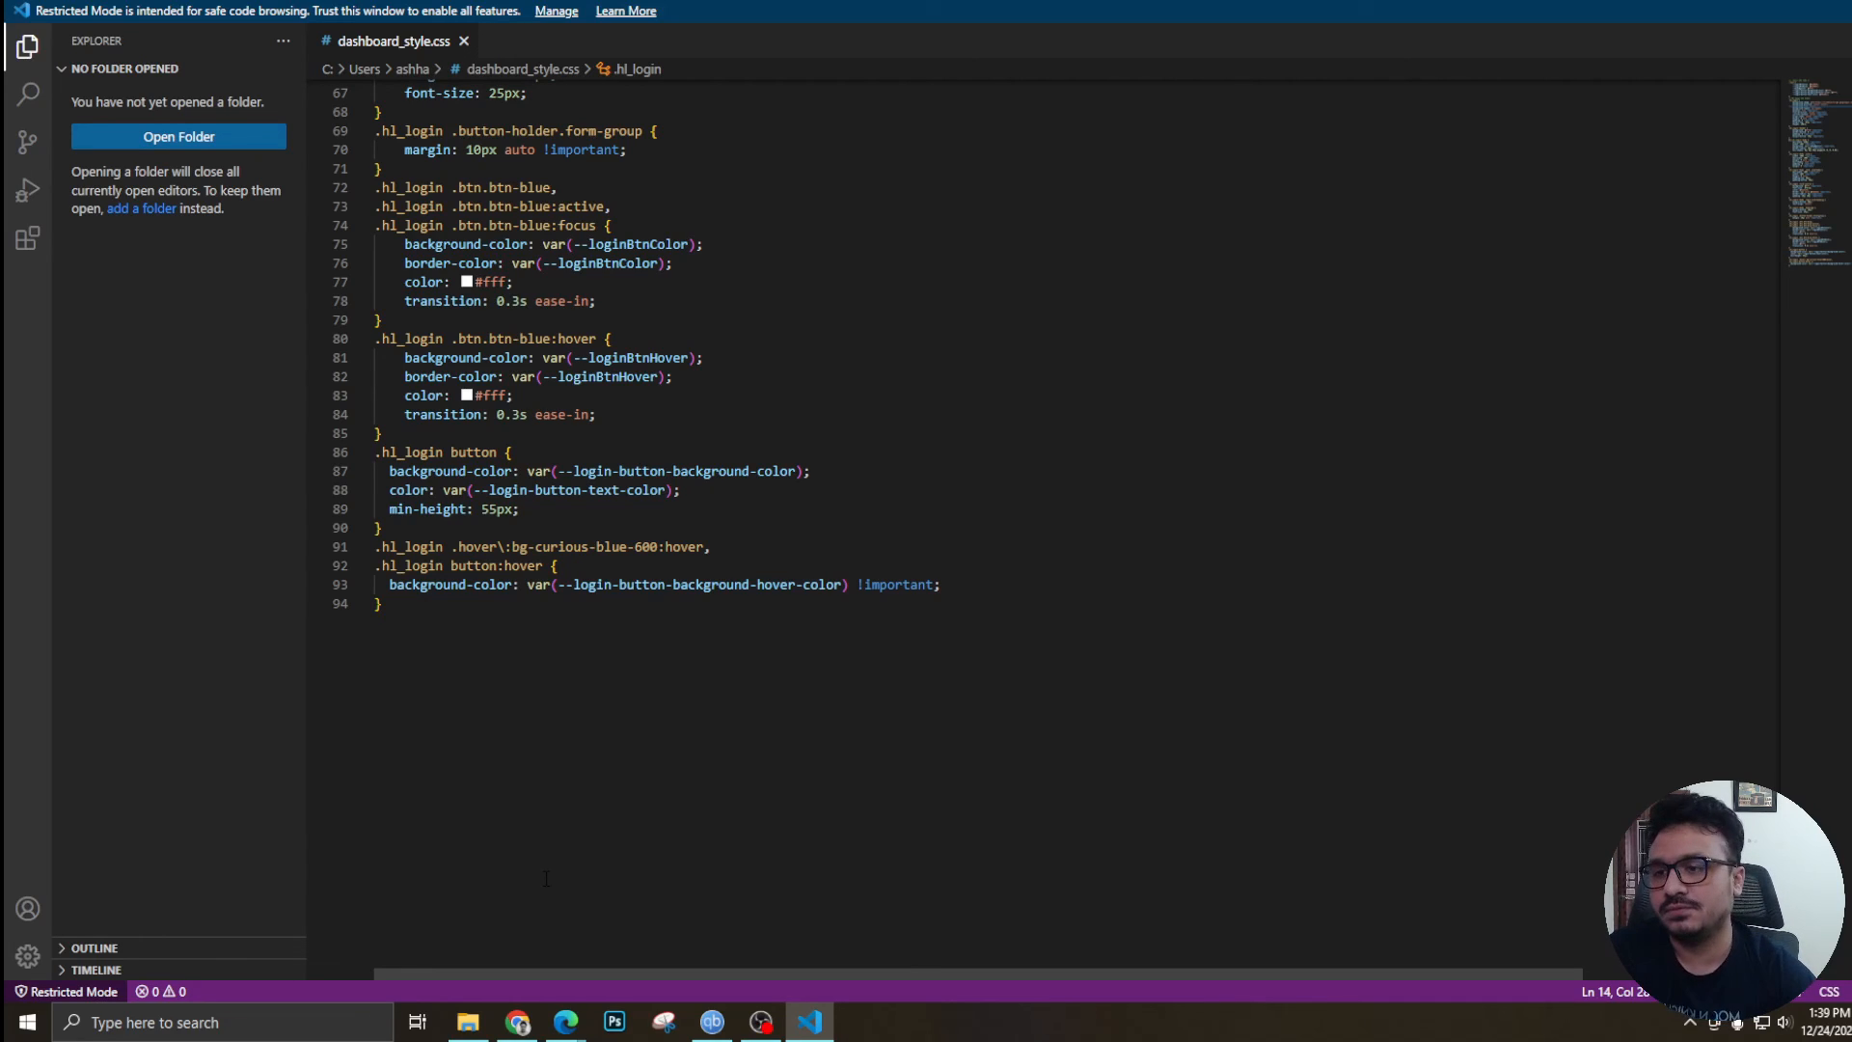
pyautogui.moveTo(589, 777)
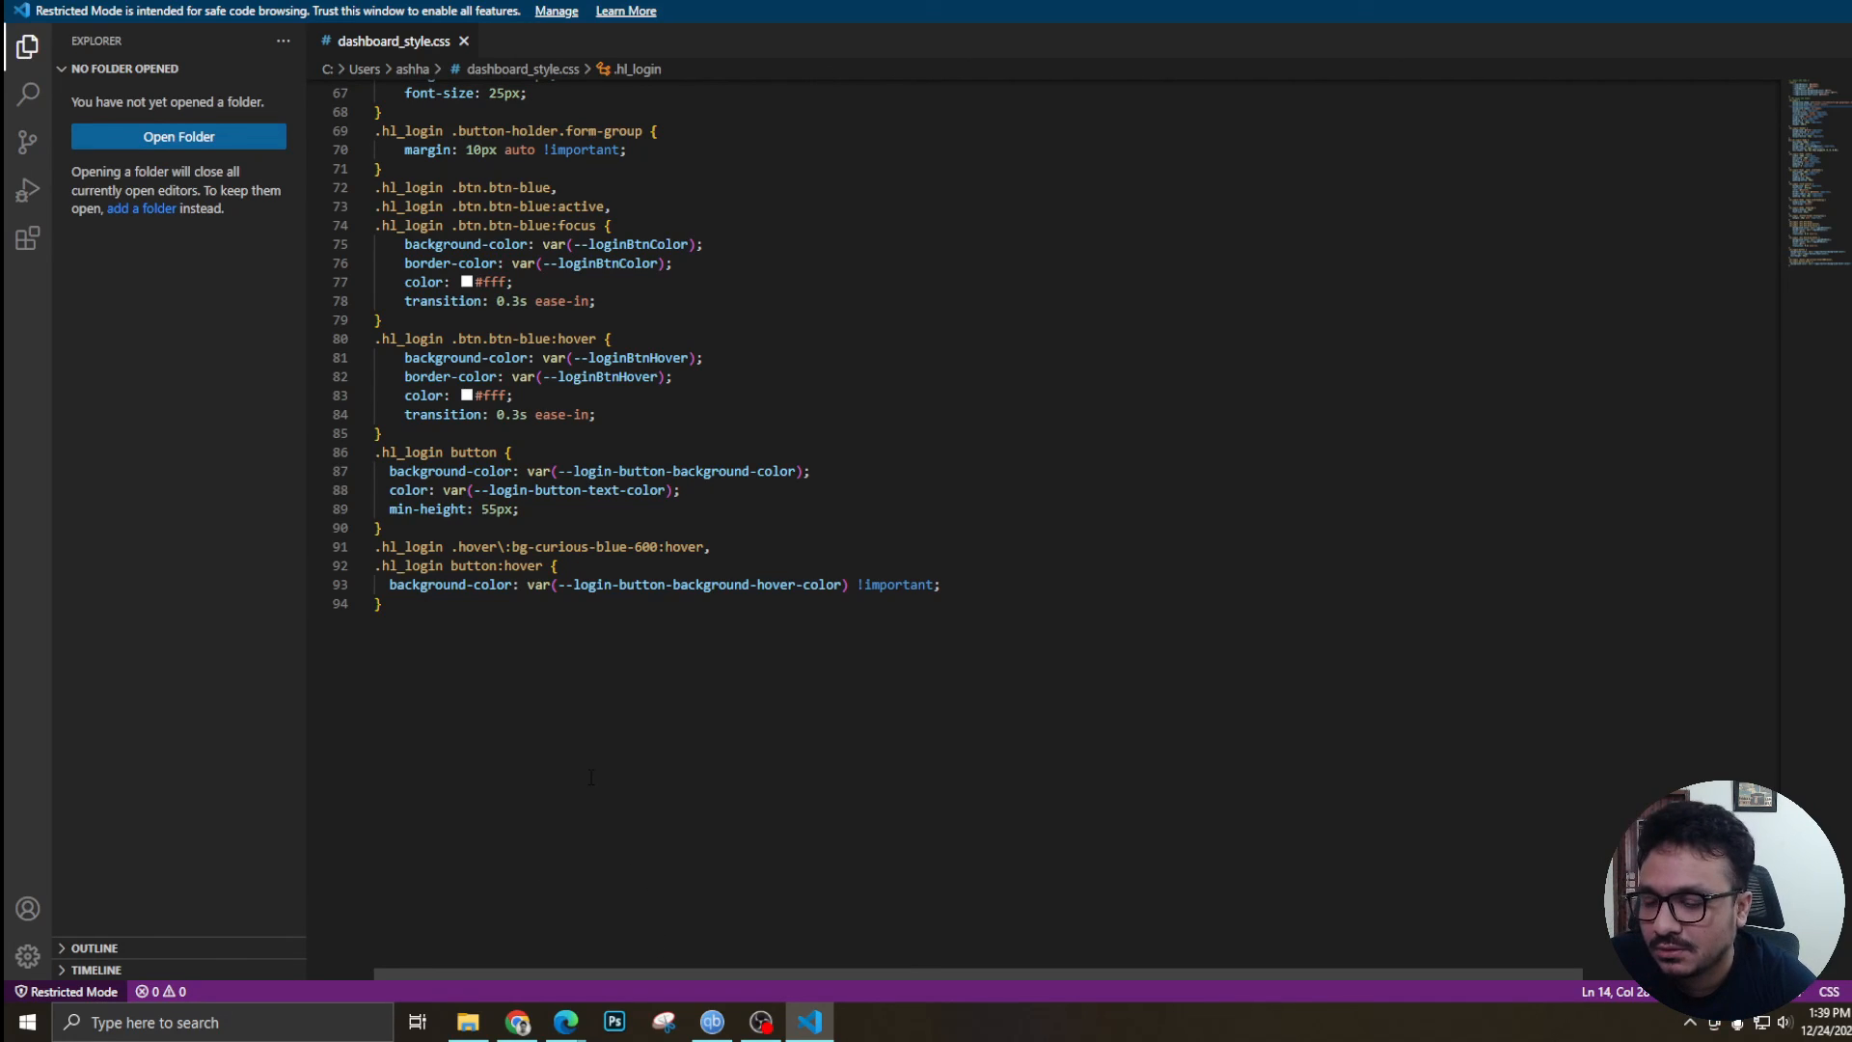
pyautogui.moveTo(601, 771)
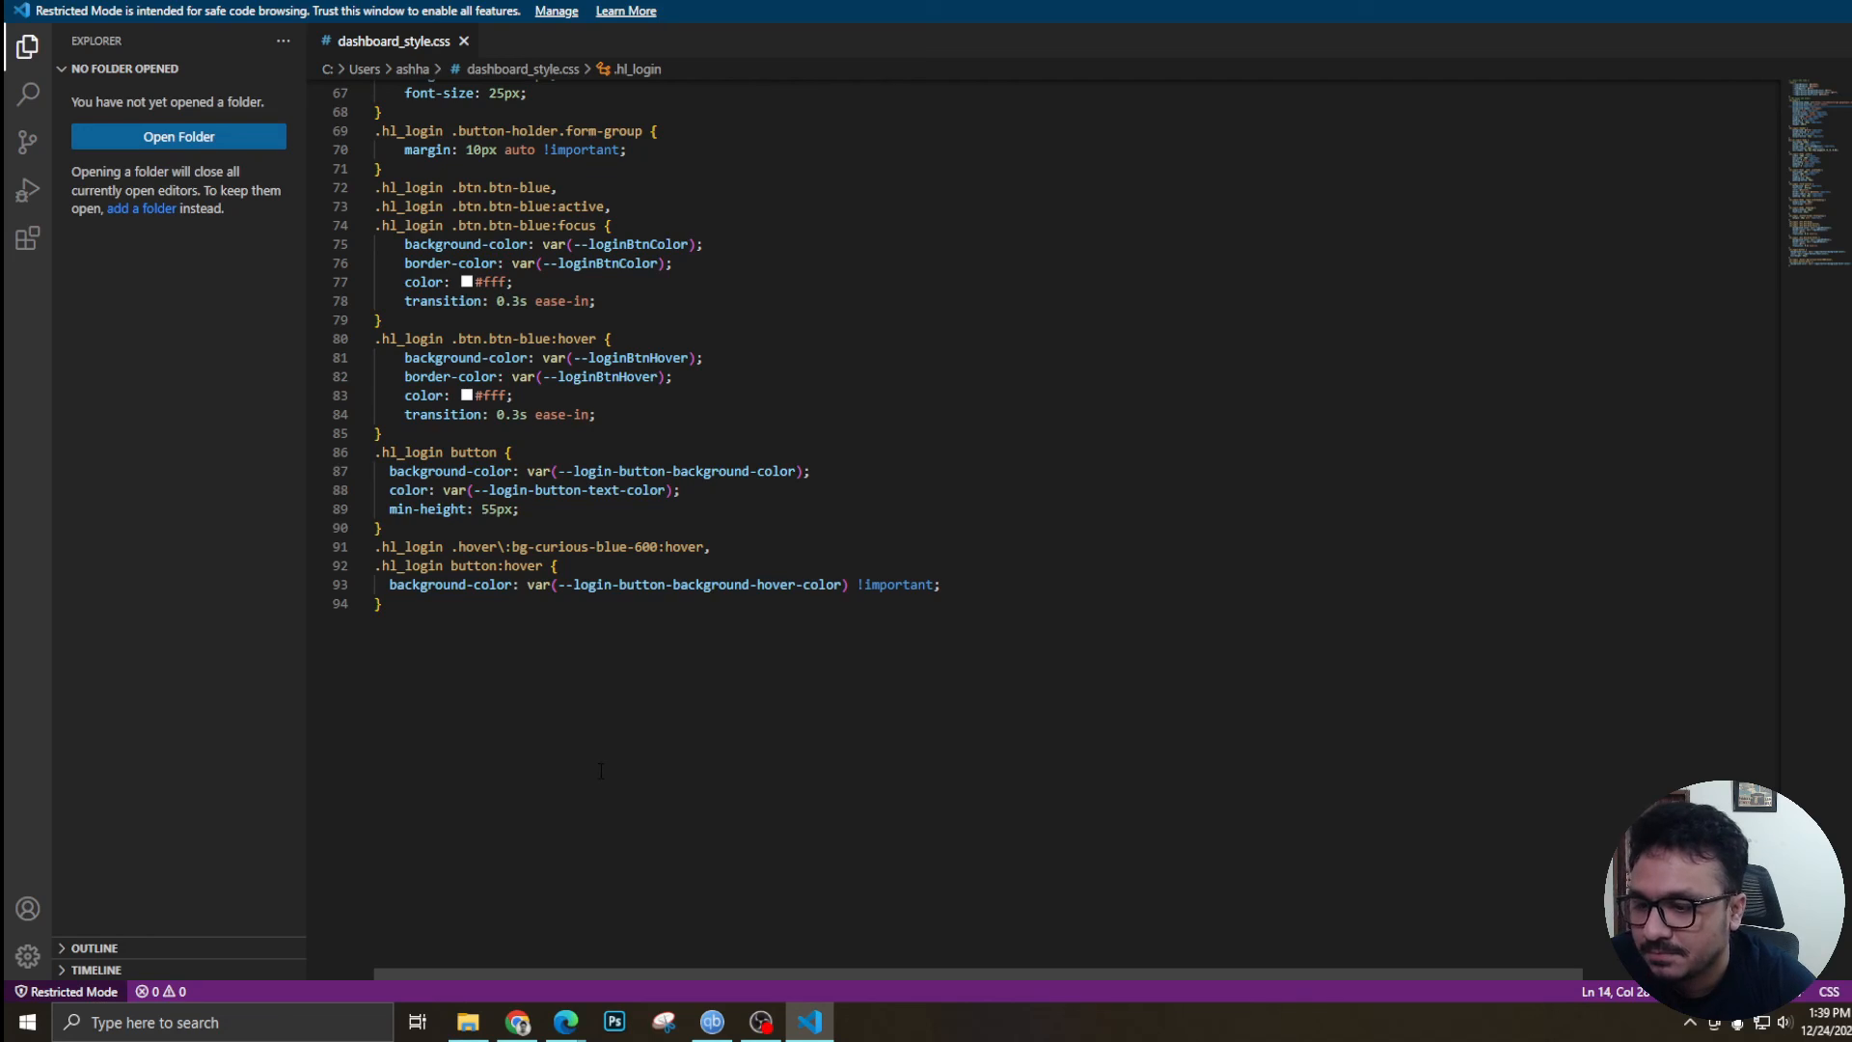